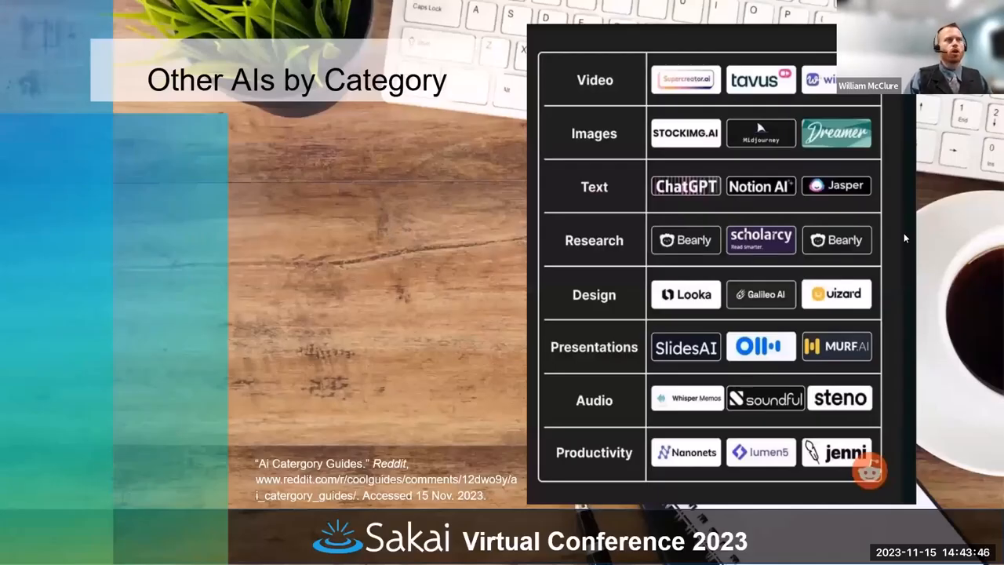
{"action": "mouse_move", "coordinate": [577, 325]}
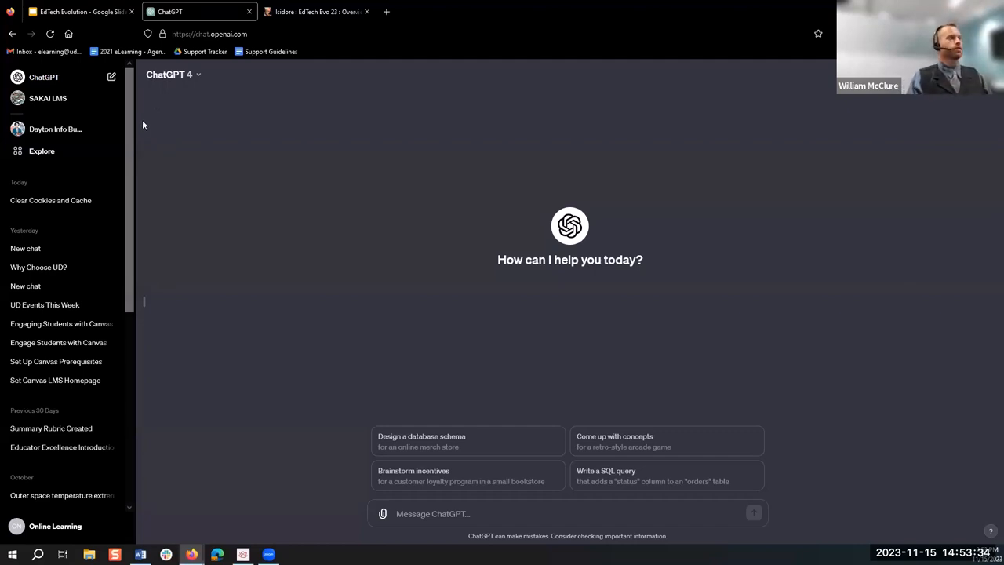
Open the SAKAI LMS custom GPT and ask how to submit an assignment.
{"action": "left_click", "coordinate": [48, 98]}
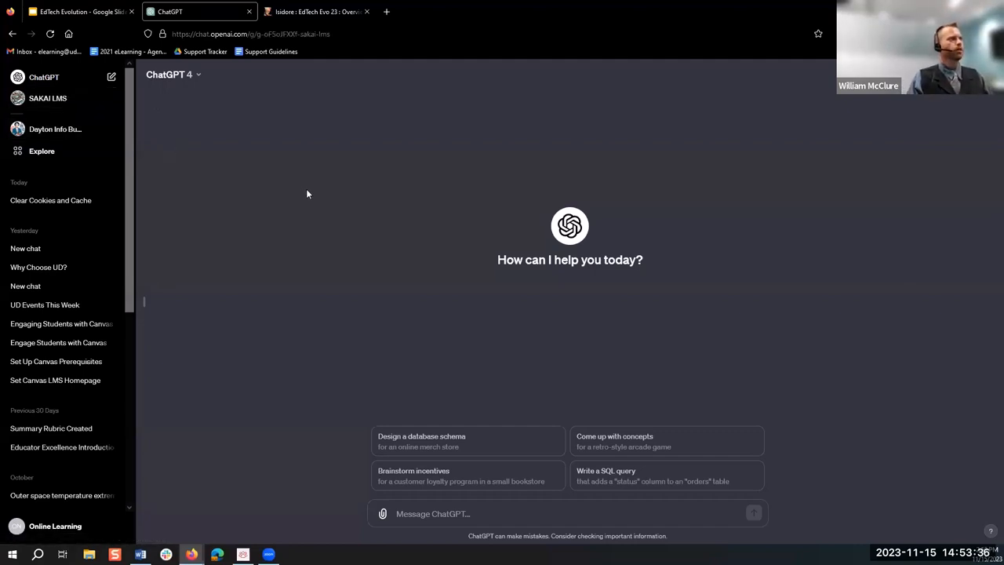
{"action": "left_click", "coordinate": [48, 97]}
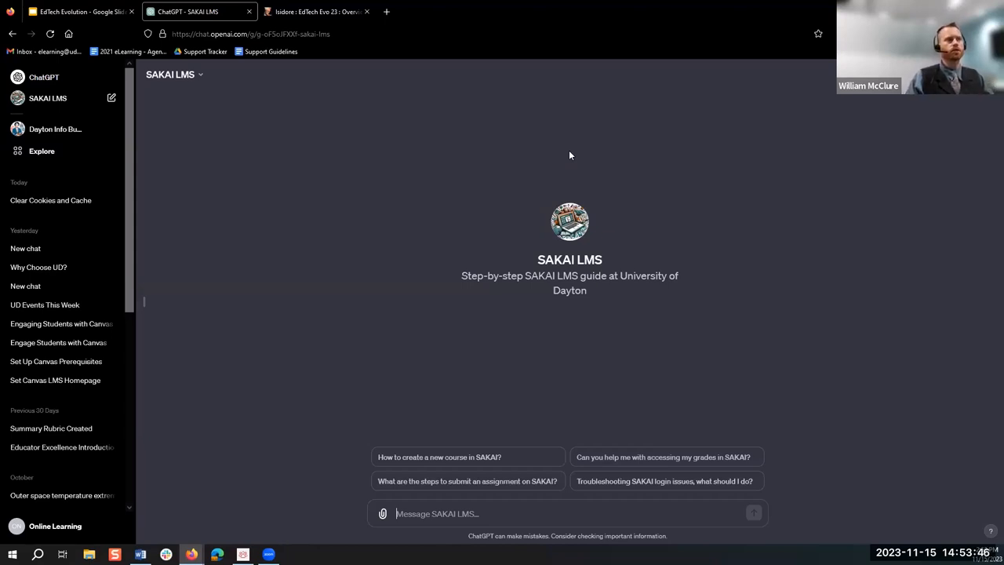
{"action": "mouse_move", "coordinate": [678, 316]}
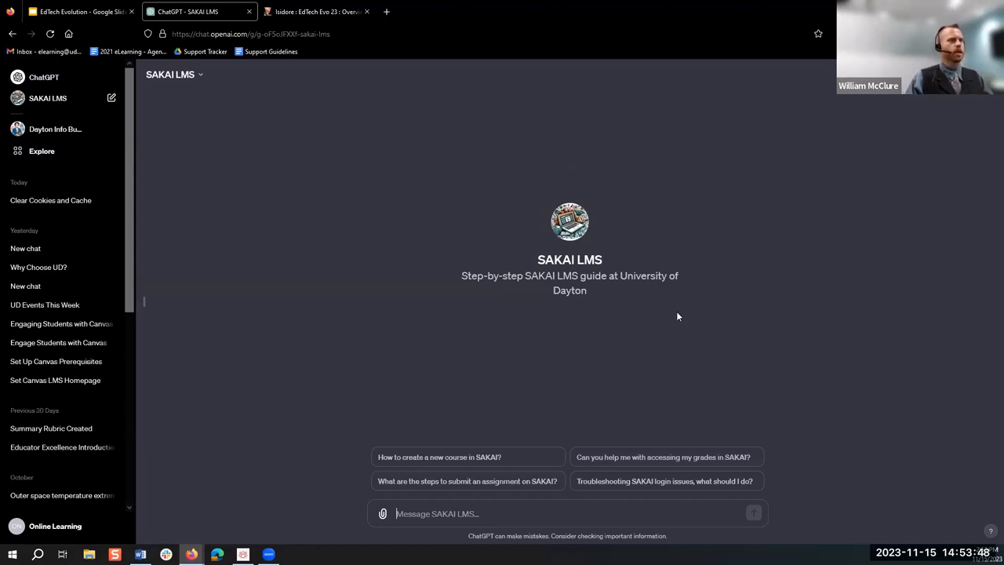
{"action": "mouse_move", "coordinate": [683, 332]}
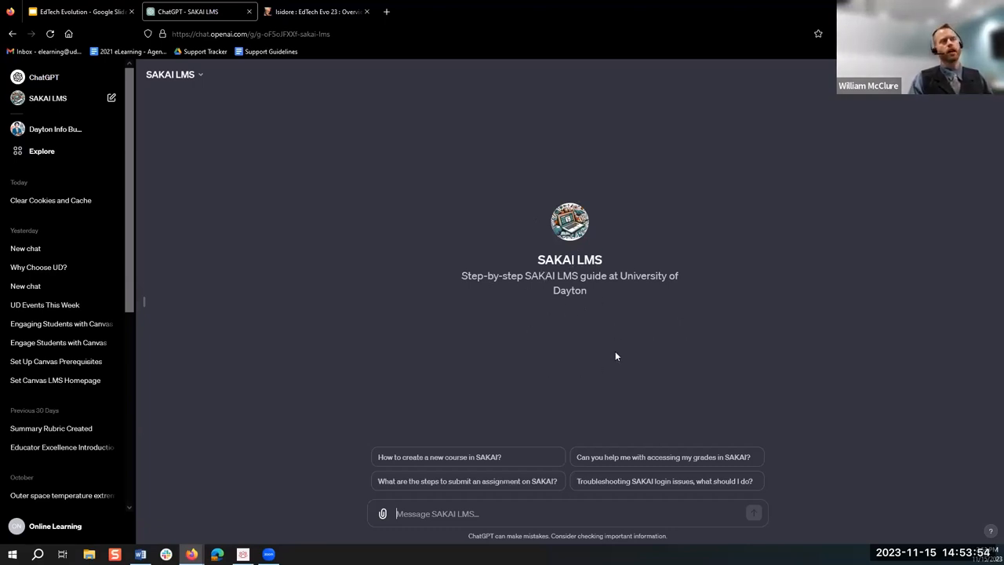
{"action": "mouse_move", "coordinate": [620, 369]}
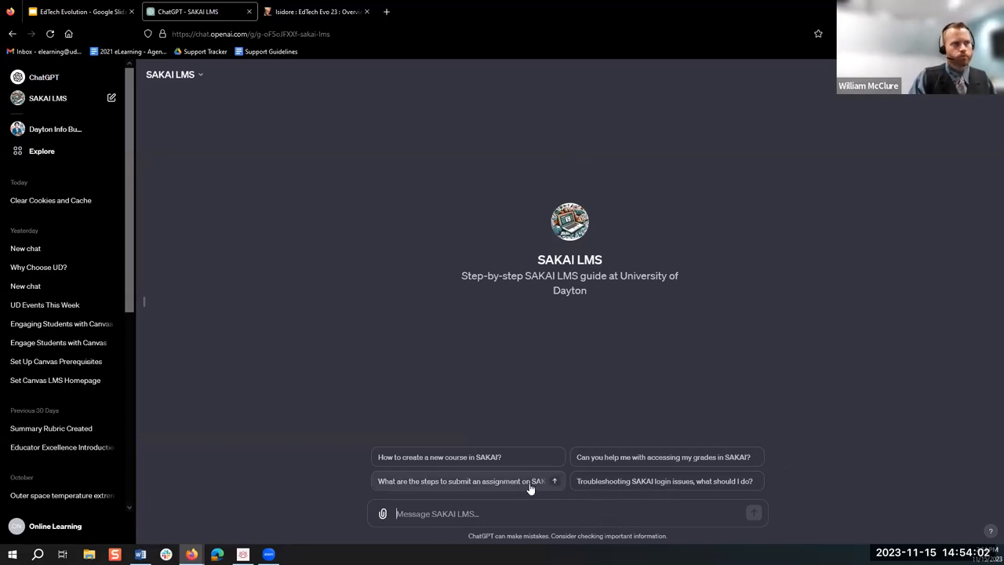
{"action": "left_click", "coordinate": [461, 481]}
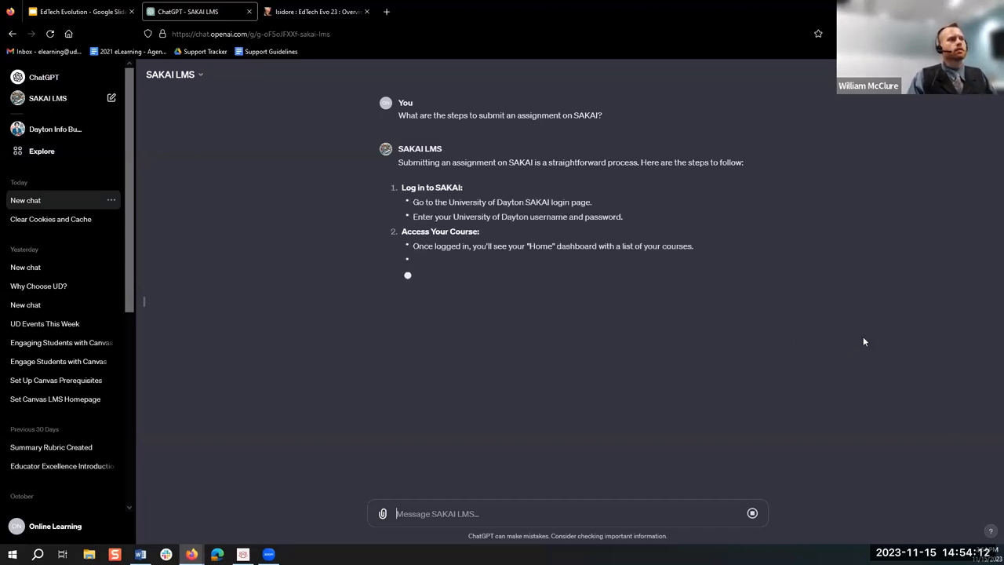
{"action": "mouse_move", "coordinate": [870, 343]}
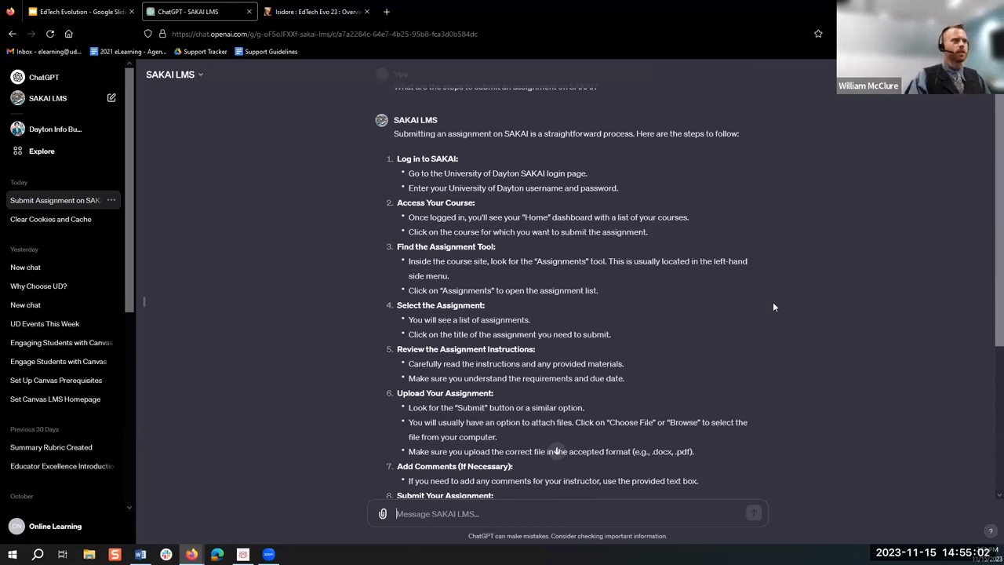
{"action": "mouse_move", "coordinate": [699, 361]}
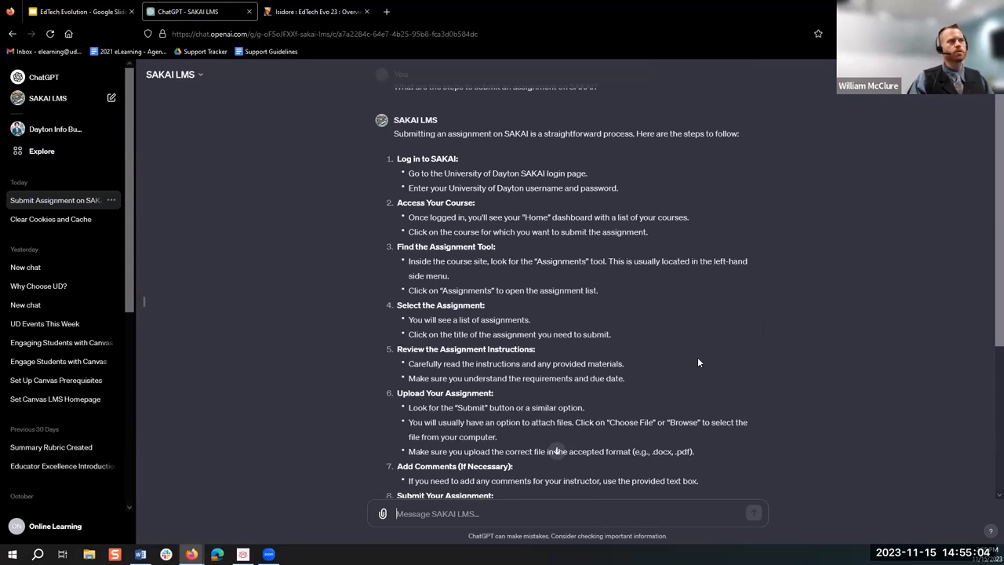
Scroll through the SAKAI assignment guide, then start a new ChatGPT 4 chat.
{"action": "scroll", "scroll_direction": "down", "scroll_amount": 3}
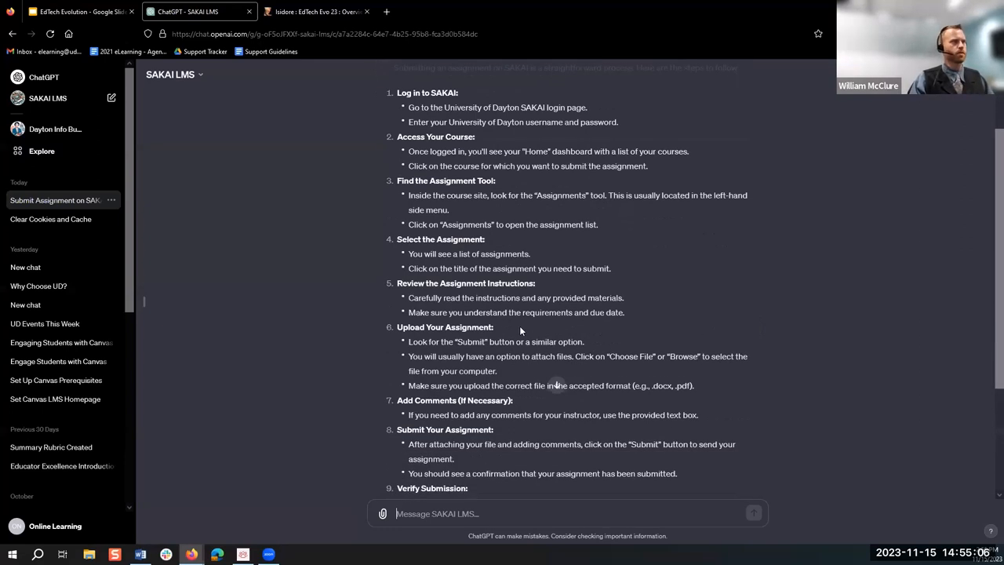
{"action": "mouse_move", "coordinate": [746, 406]}
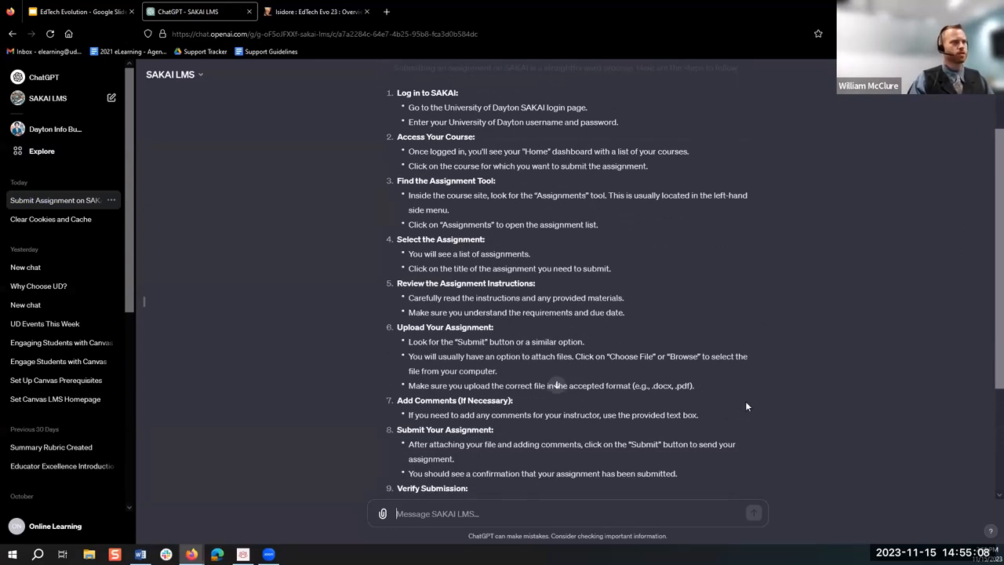
{"action": "scroll", "scroll_direction": "down", "scroll_amount": 3}
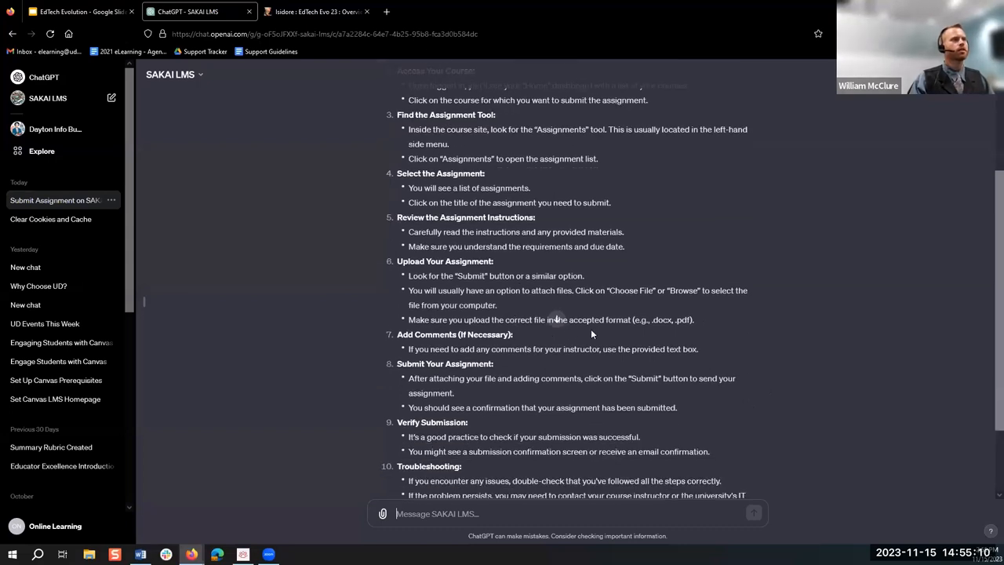
{"action": "mouse_move", "coordinate": [531, 420]}
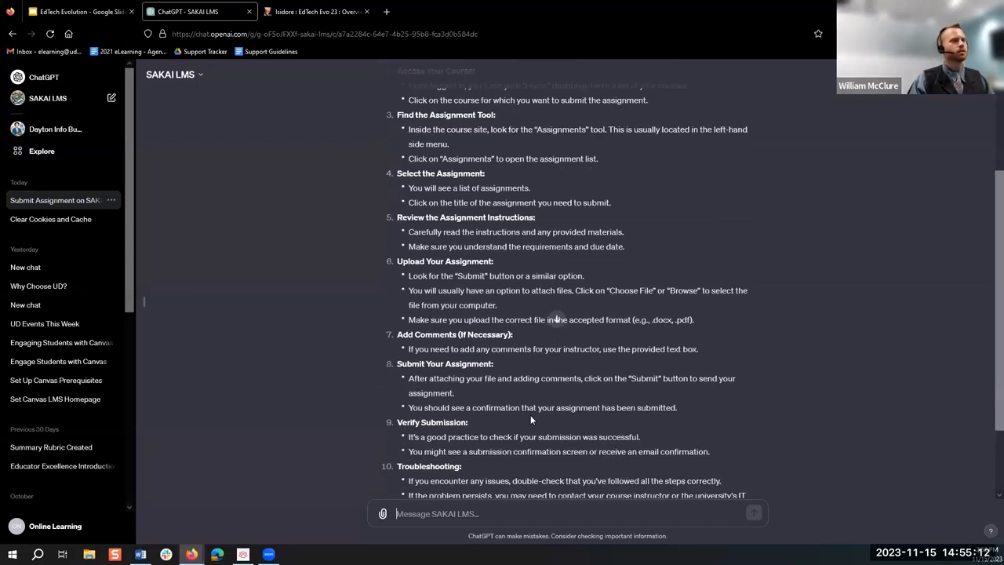
{"action": "scroll", "scroll_direction": "down", "scroll_amount": 3}
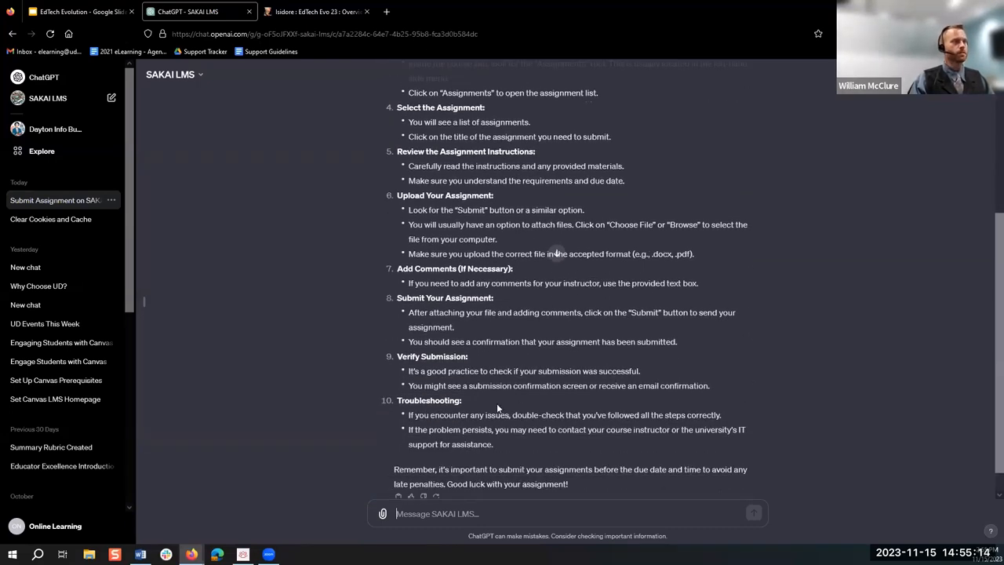
{"action": "mouse_move", "coordinate": [490, 459]}
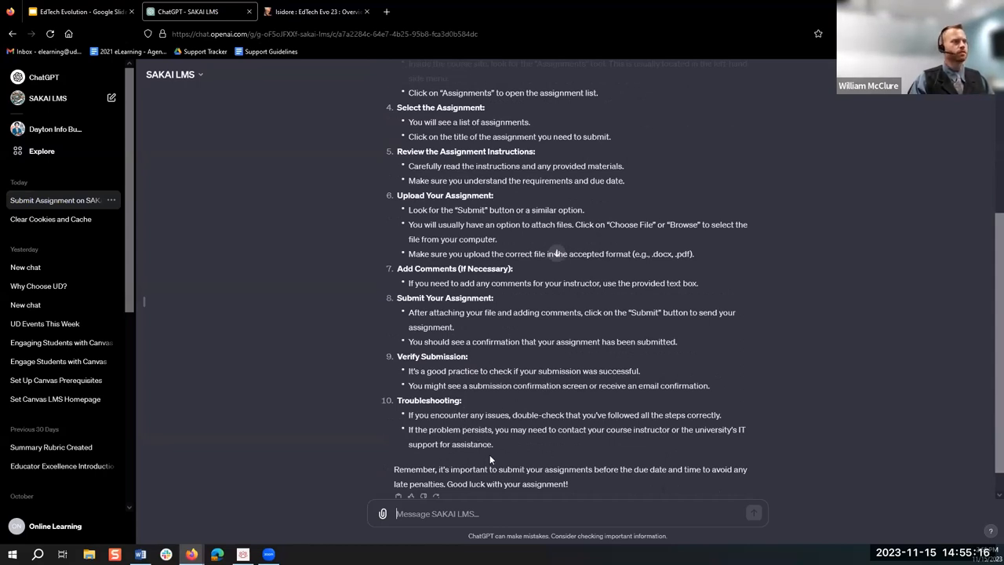
{"action": "mouse_move", "coordinate": [761, 450]}
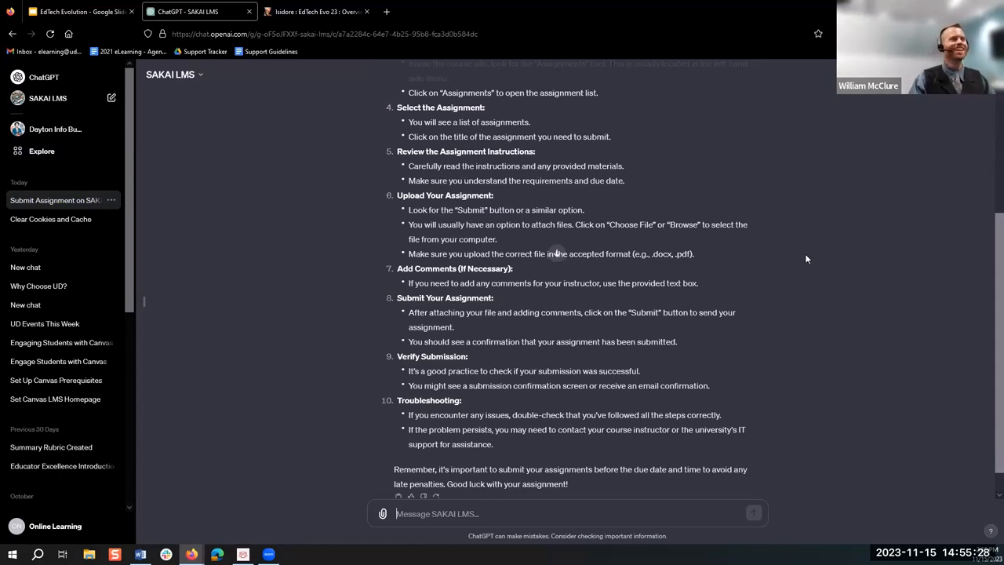
{"action": "mouse_move", "coordinate": [772, 363]}
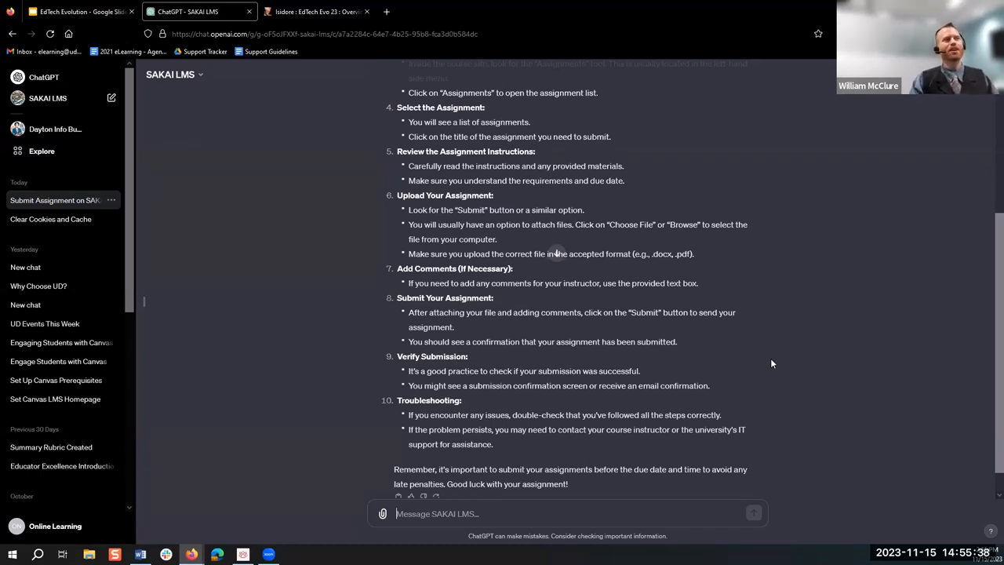
{"action": "mouse_move", "coordinate": [989, 286]}
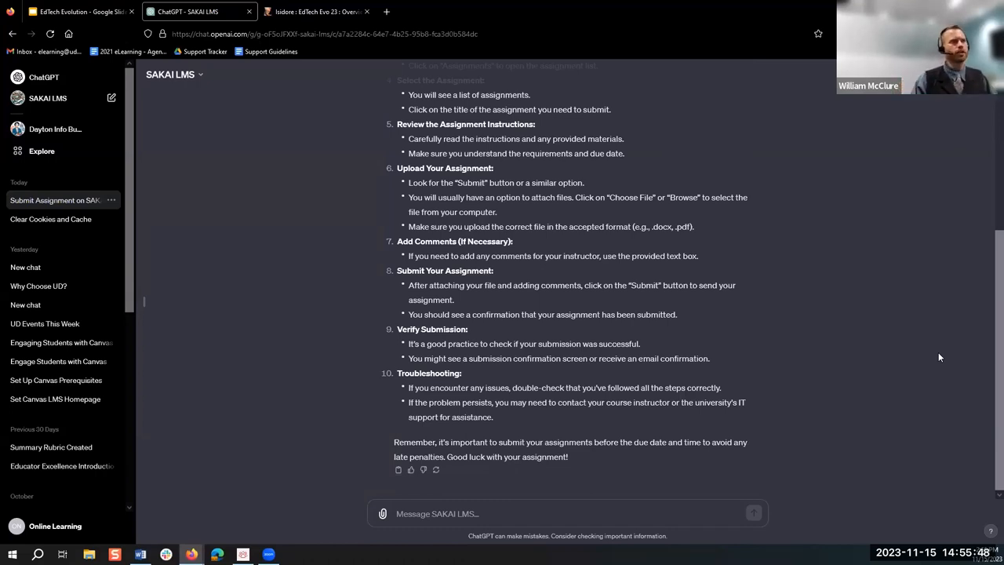
{"action": "mouse_move", "coordinate": [973, 367]}
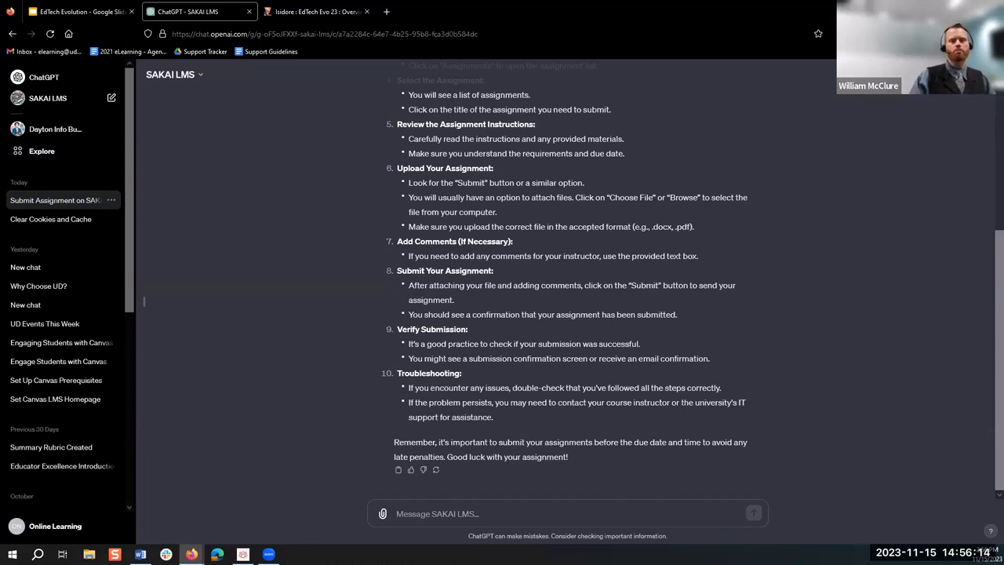
{"action": "mouse_move", "coordinate": [42, 151]}
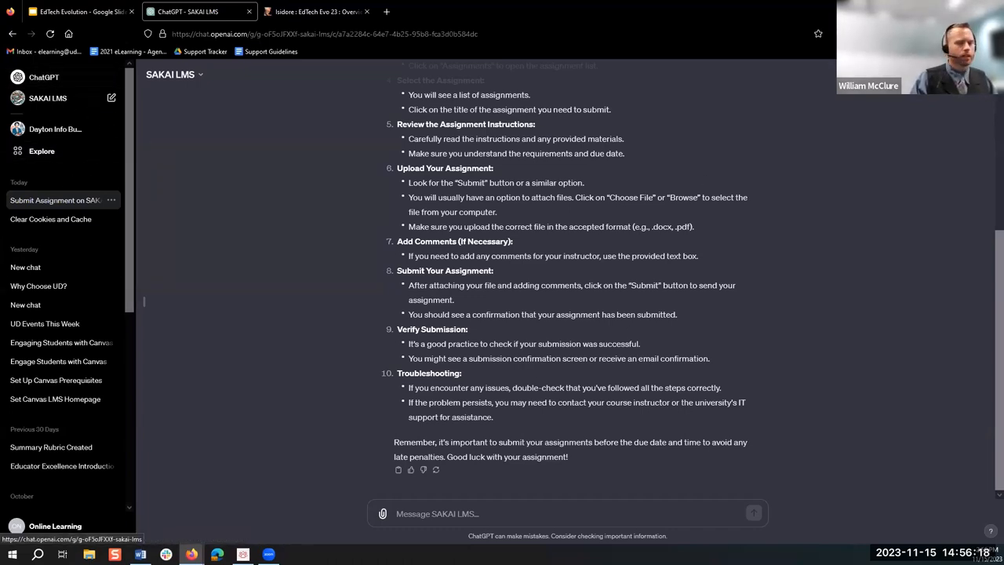
{"action": "left_click", "coordinate": [44, 77]}
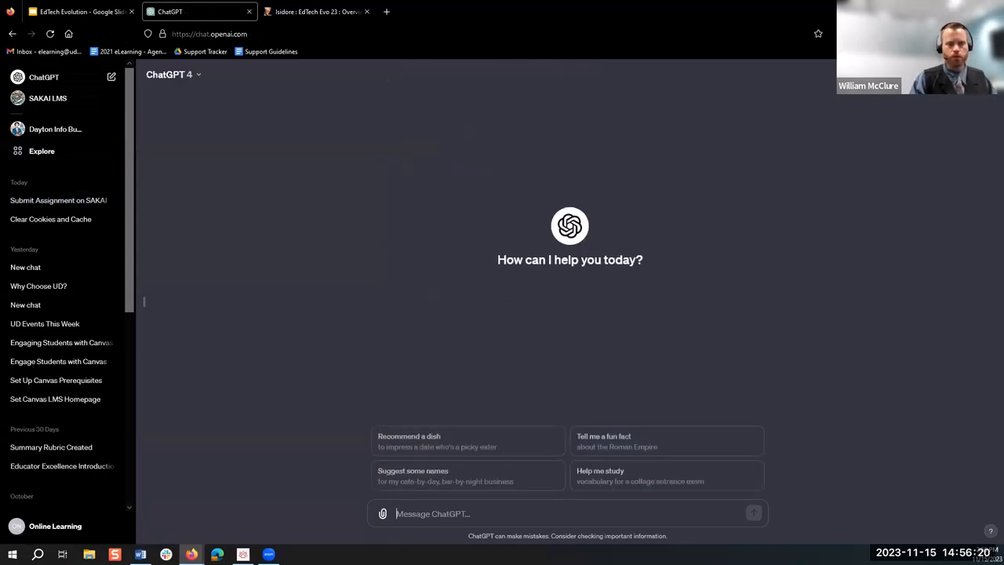
{"action": "left_click", "coordinate": [314, 11]}
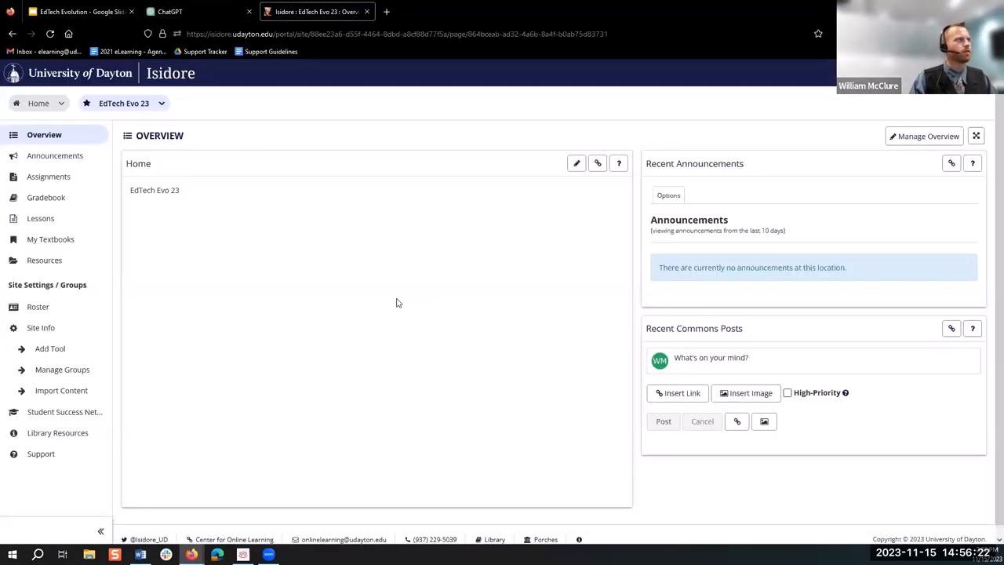
{"action": "mouse_move", "coordinate": [204, 241]}
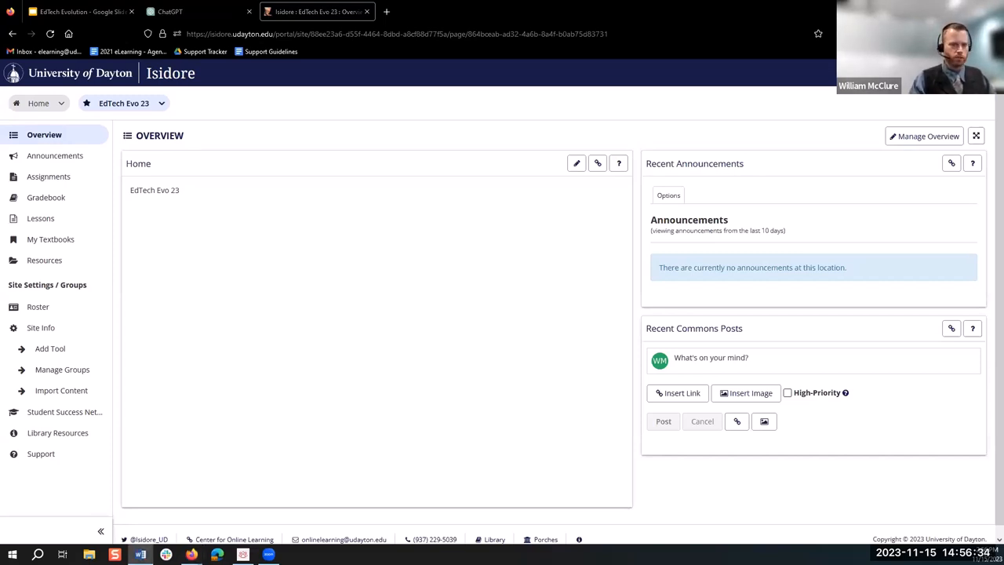
{"action": "left_click", "coordinate": [170, 11]}
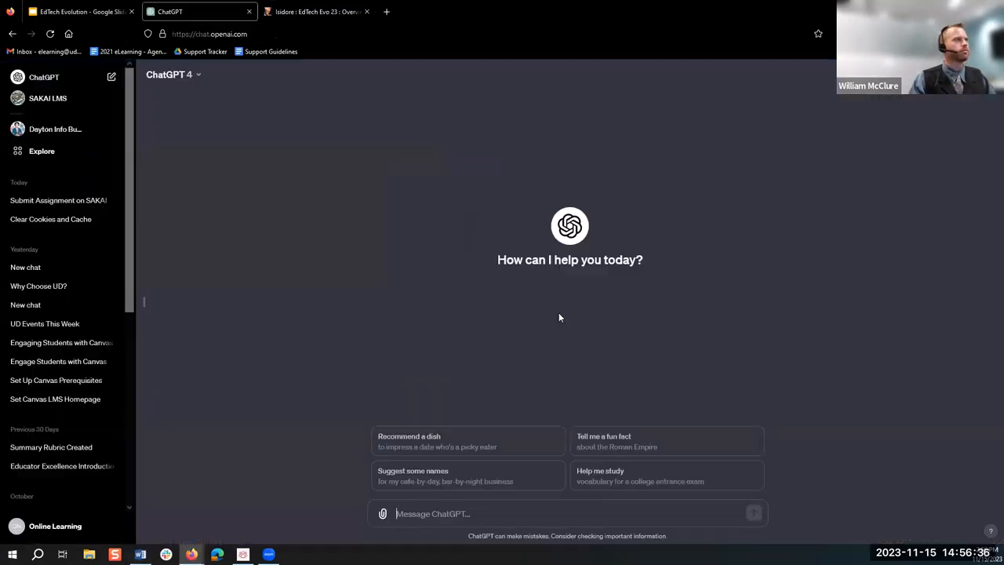
{"action": "mouse_move", "coordinate": [578, 392]}
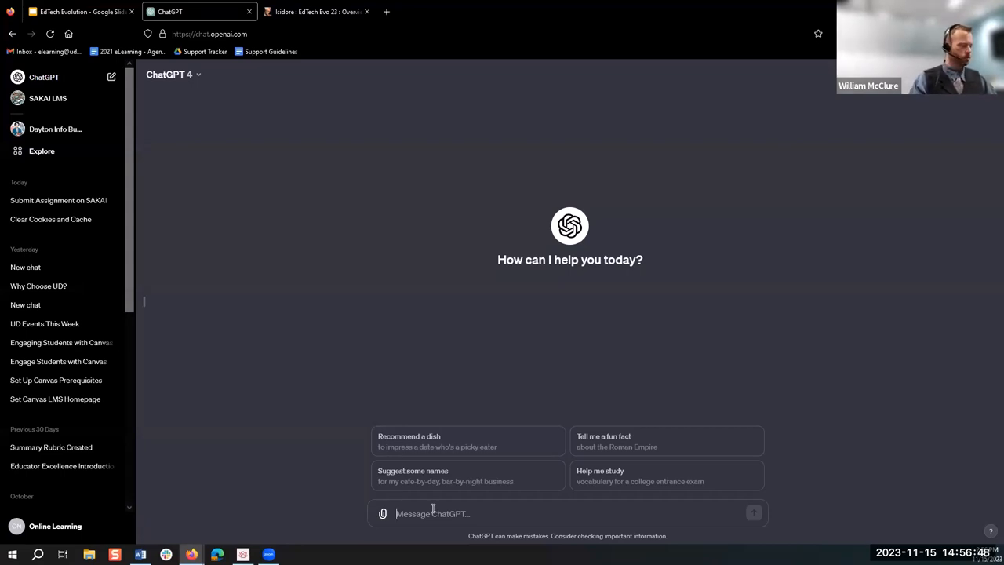
Ask ChatGPT for a 1-2 paragraph overview of a college Pottery class.
{"action": "type", "text": "Please give me an overview of a college class covering Pottery in 1-2 paragraphs"}
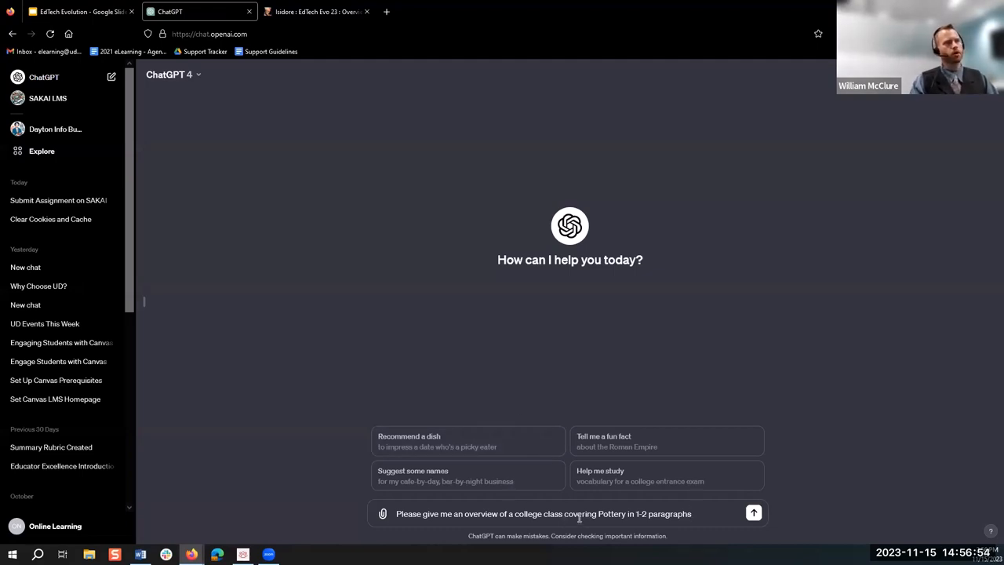
{"action": "left_click", "coordinate": [752, 513]}
{"action": "type", "text": "please rephrase"}
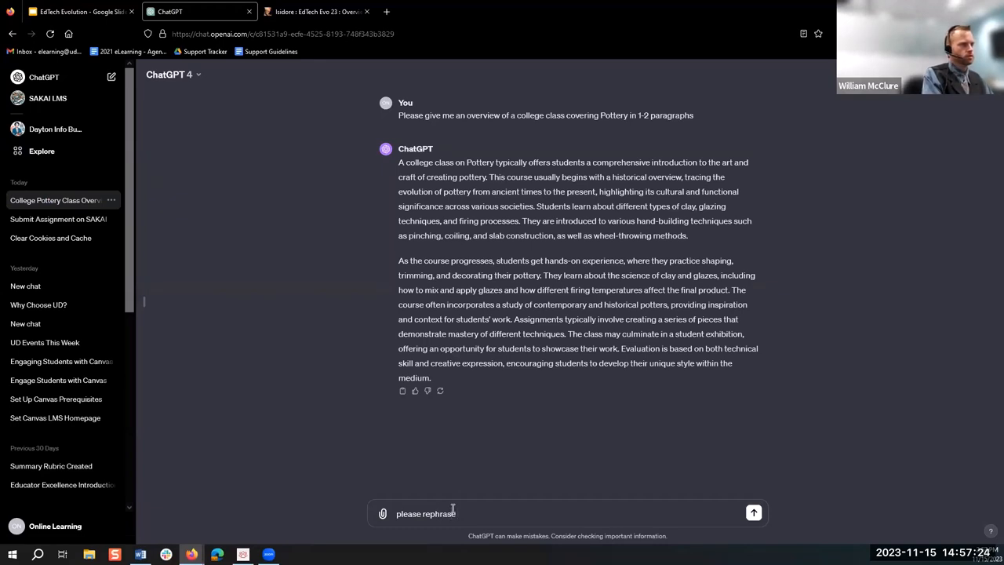
Ask ChatGPT to rephrase the Pottery overview as a welcome to students.
{"action": "type", "text": "the same information but as a welcome"}
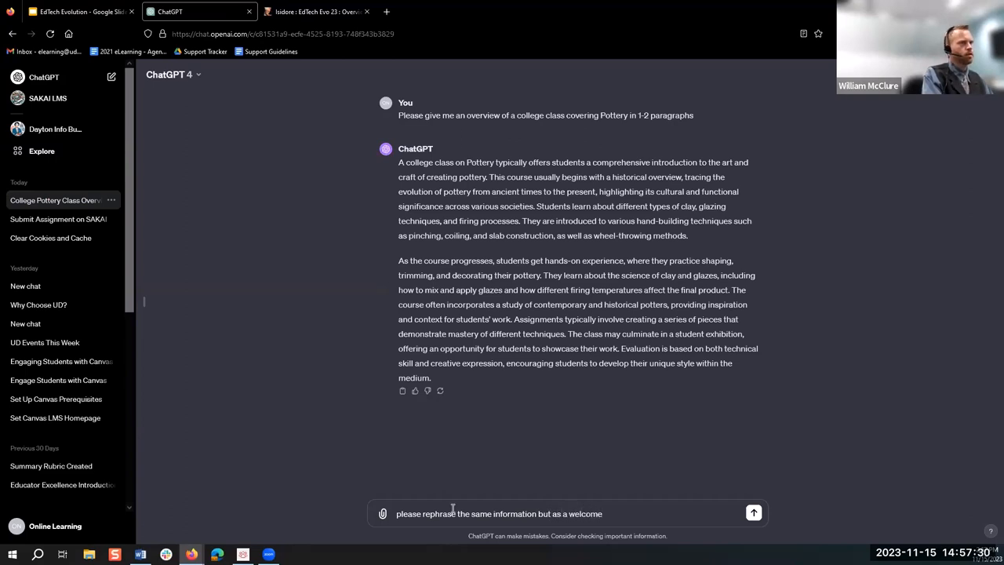
{"action": "type", "text": "overview to students in a college course"}
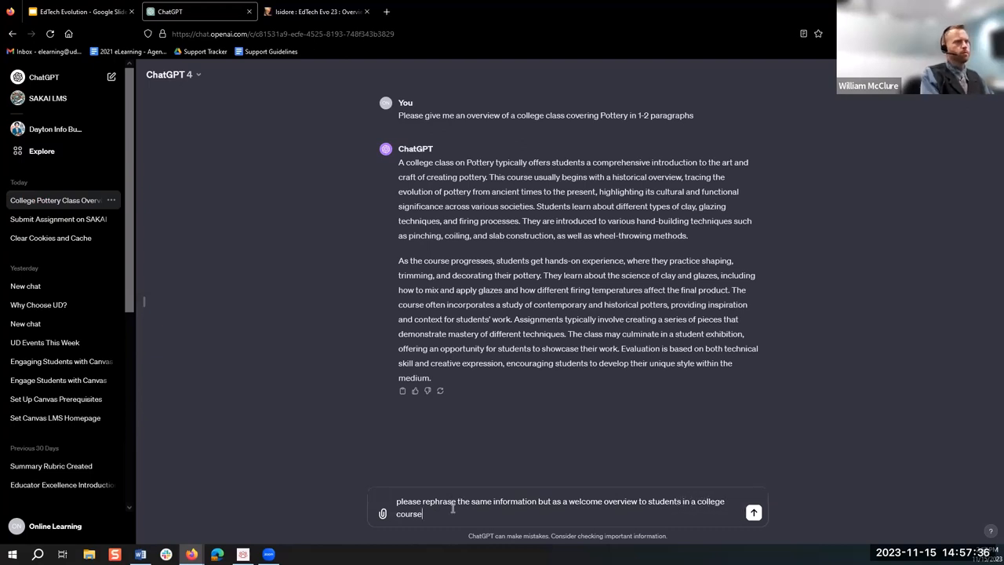
{"action": "left_click", "coordinate": [753, 512]}
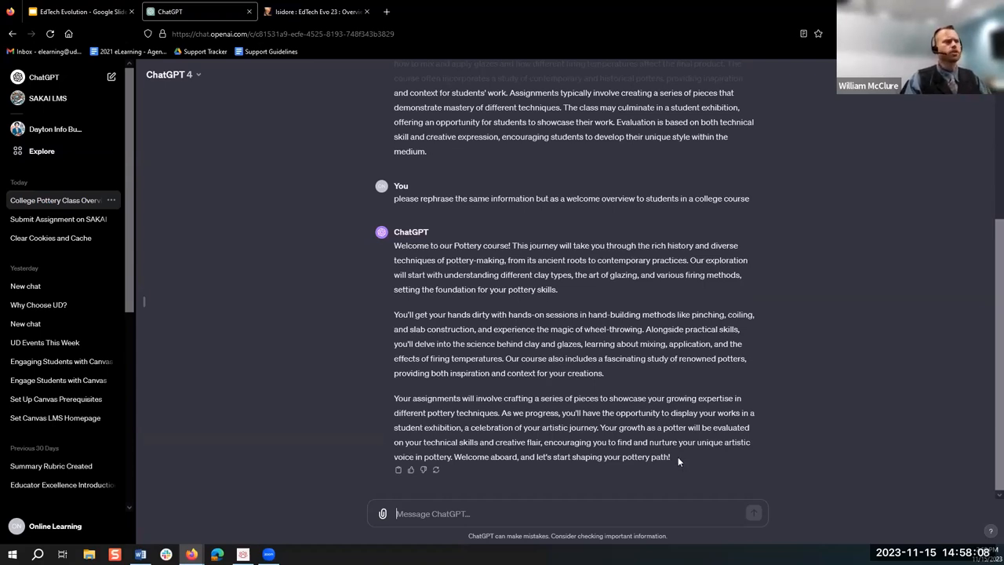
{"action": "left_click_drag", "start_coordinate": [393, 245], "coordinate": [670, 456]}
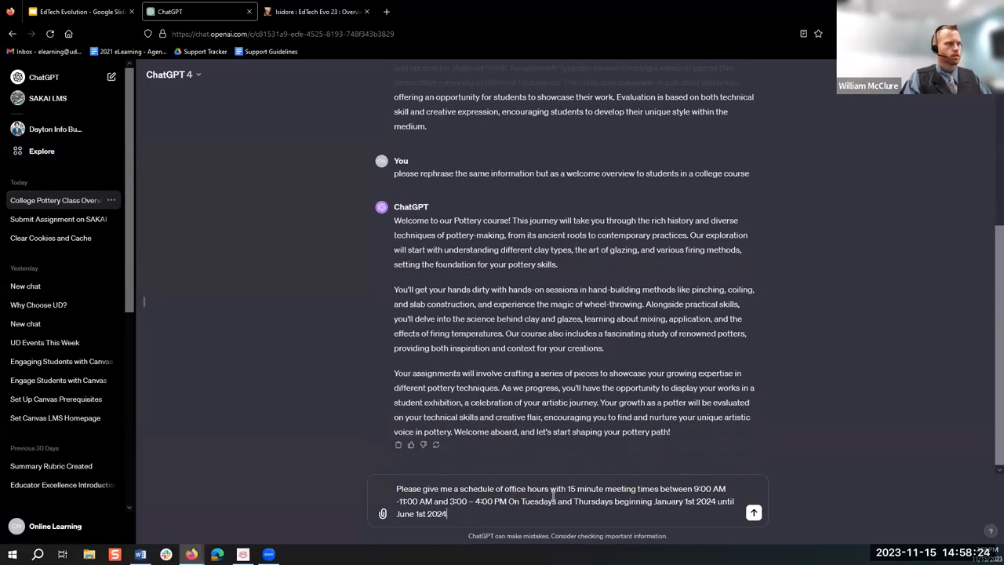
{"action": "mouse_move", "coordinate": [830, 466]}
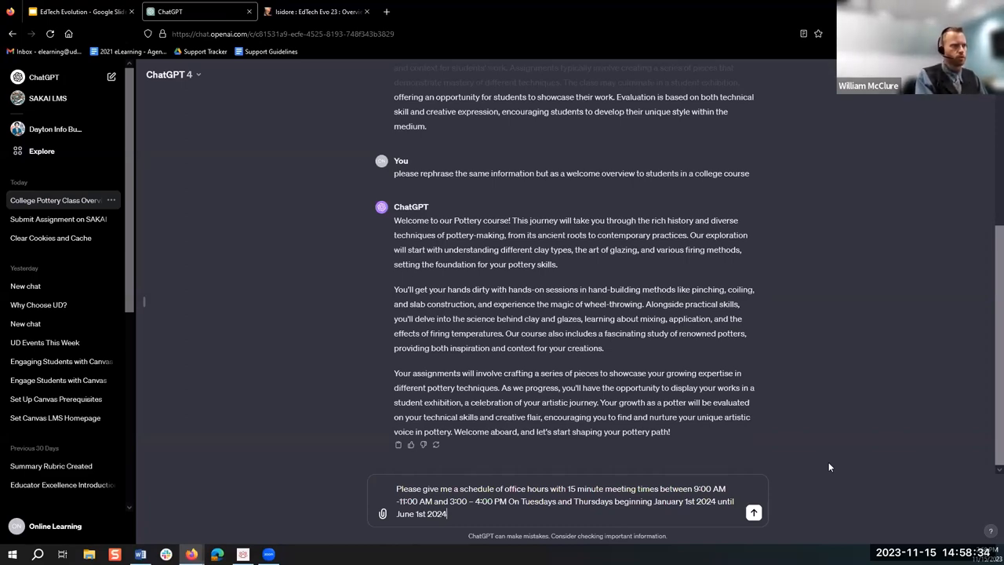
Send the Tuesday/Thursday office-hours schedule request and regenerate after the error.
{"action": "left_click", "coordinate": [752, 512]}
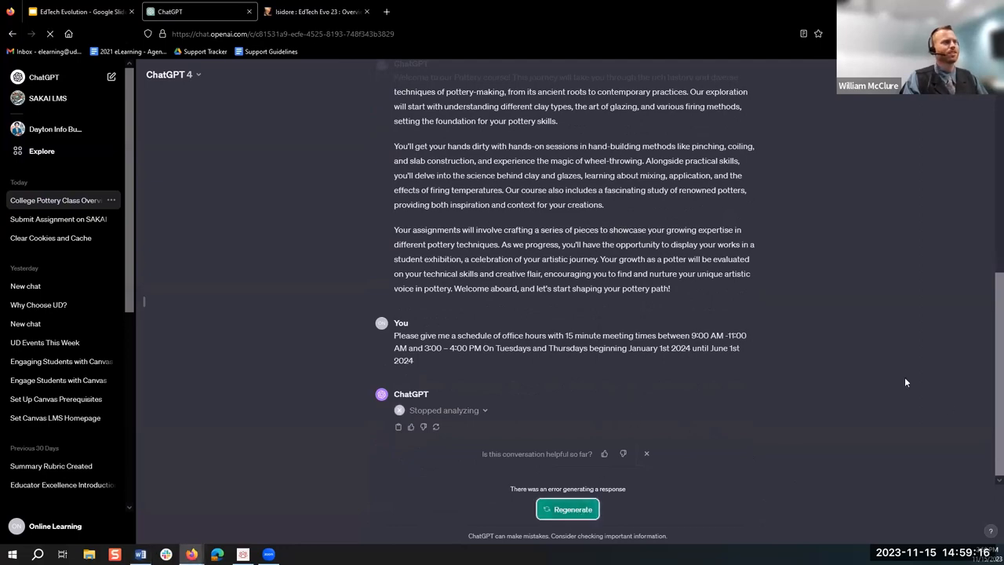
{"action": "left_click", "coordinate": [568, 509]}
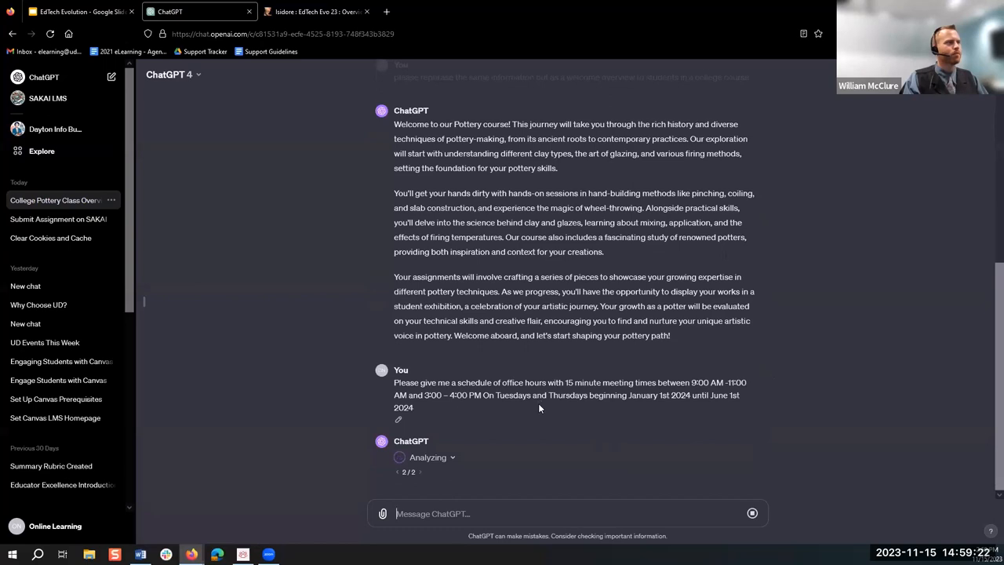
{"action": "mouse_move", "coordinate": [558, 410]}
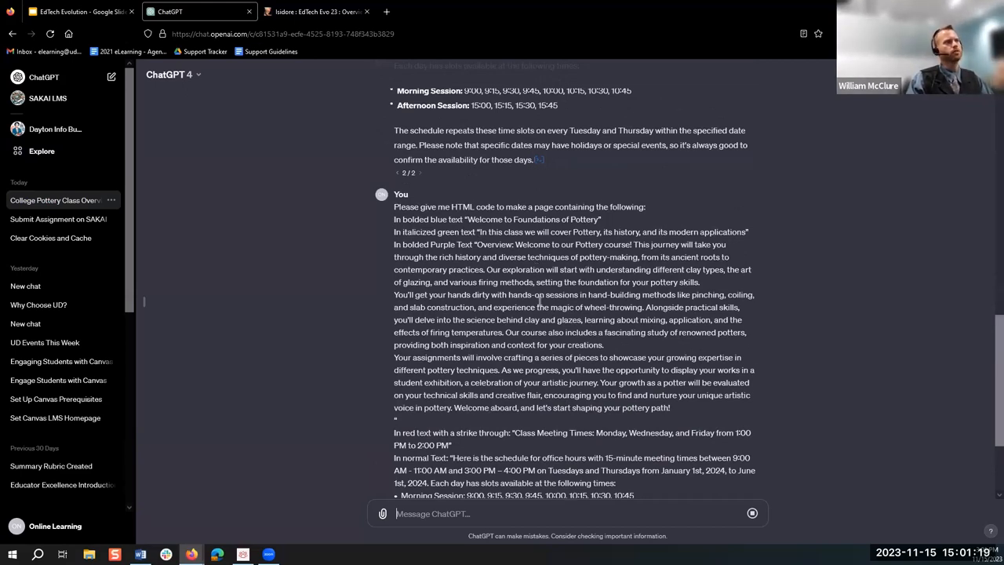
Scroll down to watch the Foundations of Pottery HTML code generate.
{"action": "scroll", "scroll_direction": "down", "scroll_amount": 3}
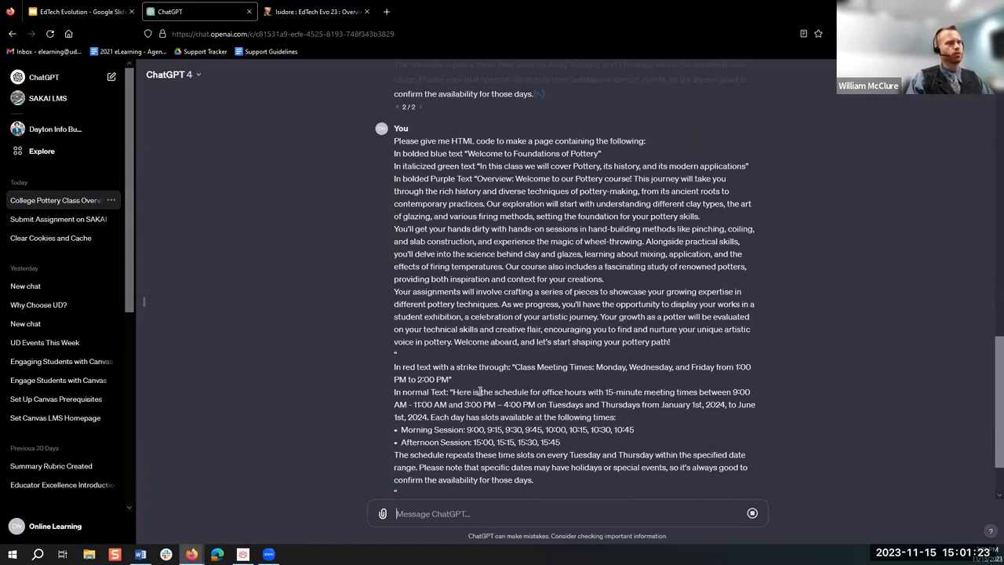
{"action": "scroll", "scroll_direction": "down", "scroll_amount": 3}
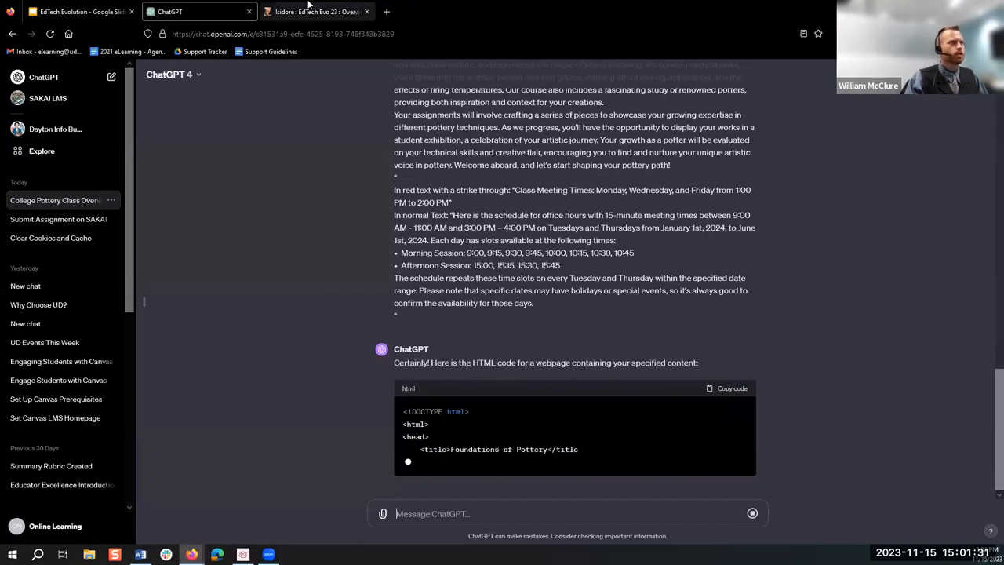
In Isidore, open the Home widget's site info description for editing.
{"action": "left_click", "coordinate": [314, 11]}
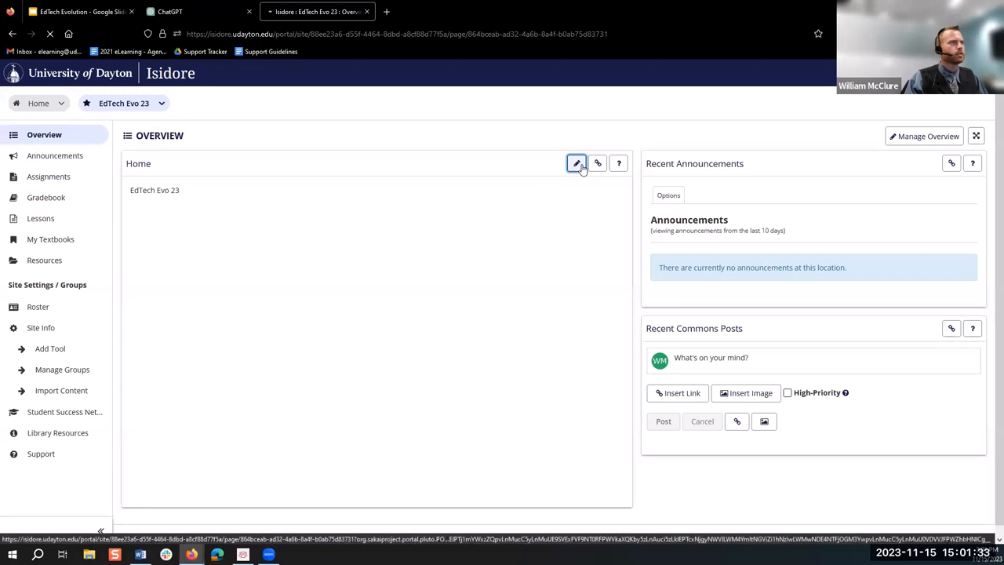
{"action": "left_click", "coordinate": [576, 164]}
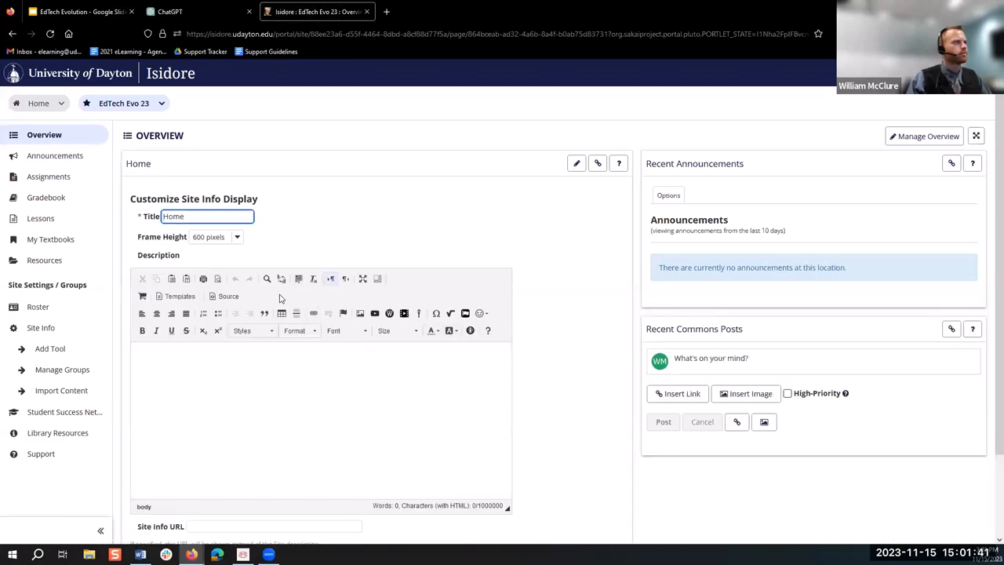
Return to ChatGPT and scroll through the generating HTML style definitions.
{"action": "left_click", "coordinate": [188, 11]}
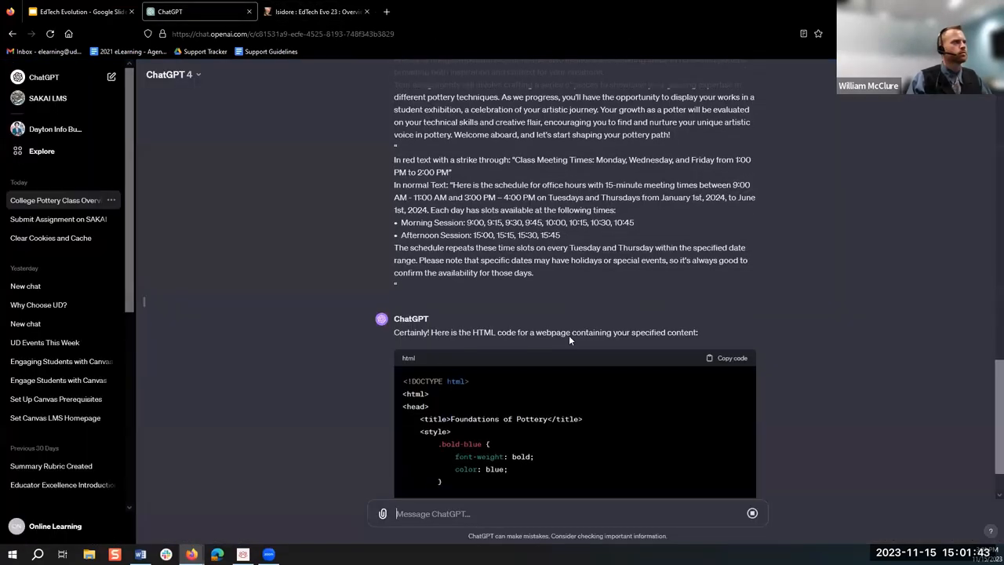
{"action": "scroll", "scroll_direction": "down", "scroll_amount": 3}
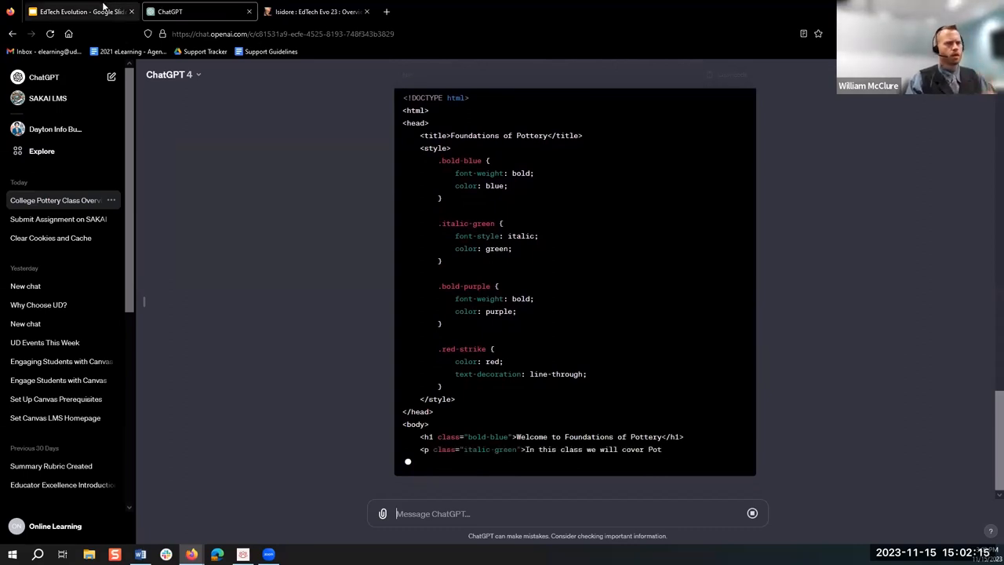
Return to the EdTech Evolution slides and open slide 9 with the warning-sign image.
{"action": "left_click", "coordinate": [78, 11]}
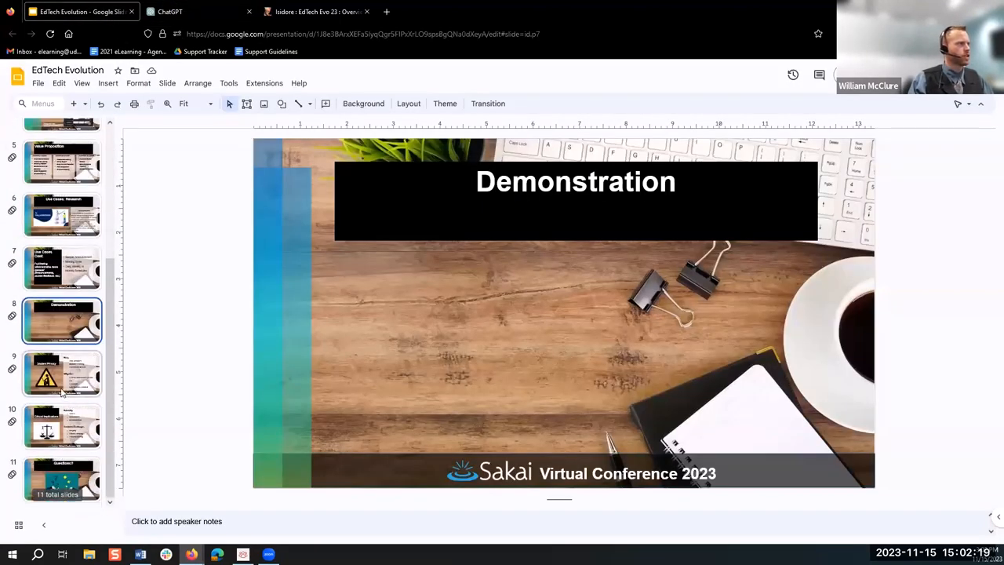
{"action": "left_click", "coordinate": [62, 373]}
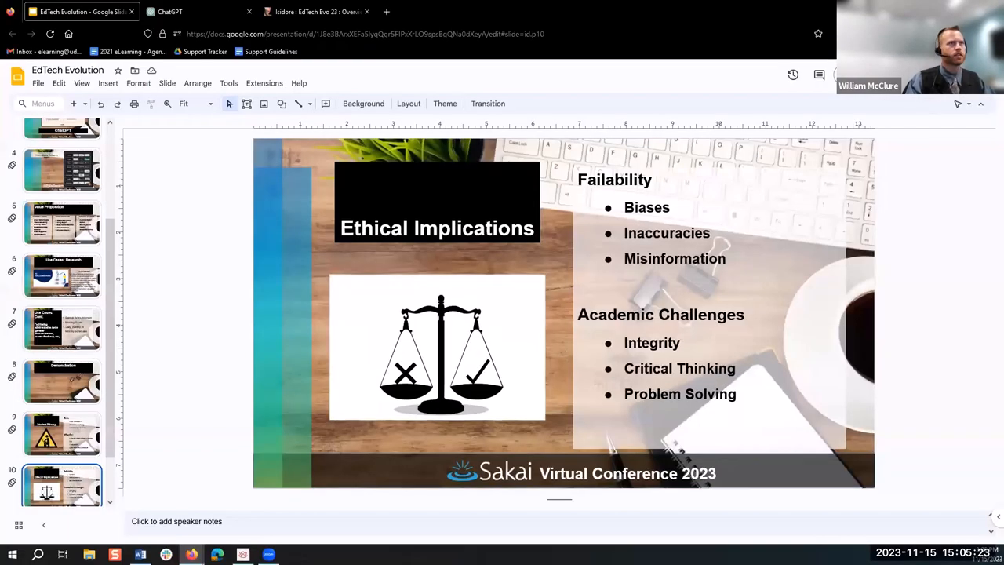
Glance at Isidore's empty site info form, then return to the presentation.
{"action": "left_click", "coordinate": [314, 11]}
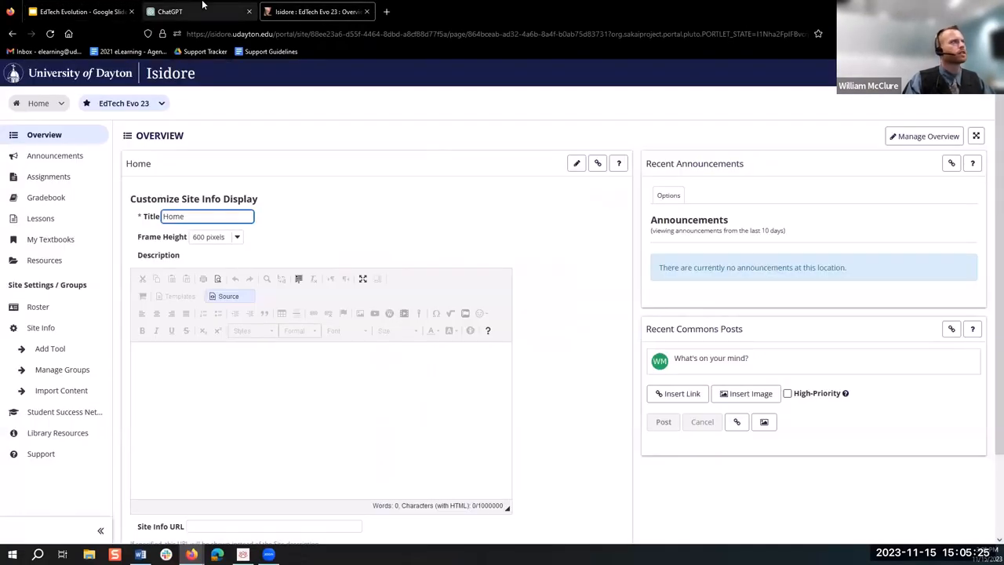
{"action": "left_click", "coordinate": [78, 11]}
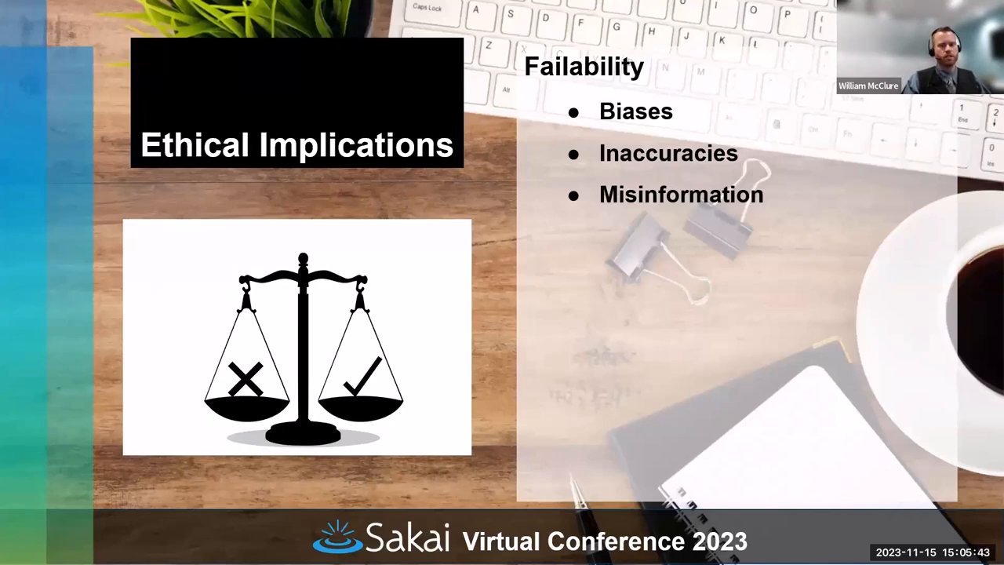
{"action": "mouse_move", "coordinate": [912, 283]}
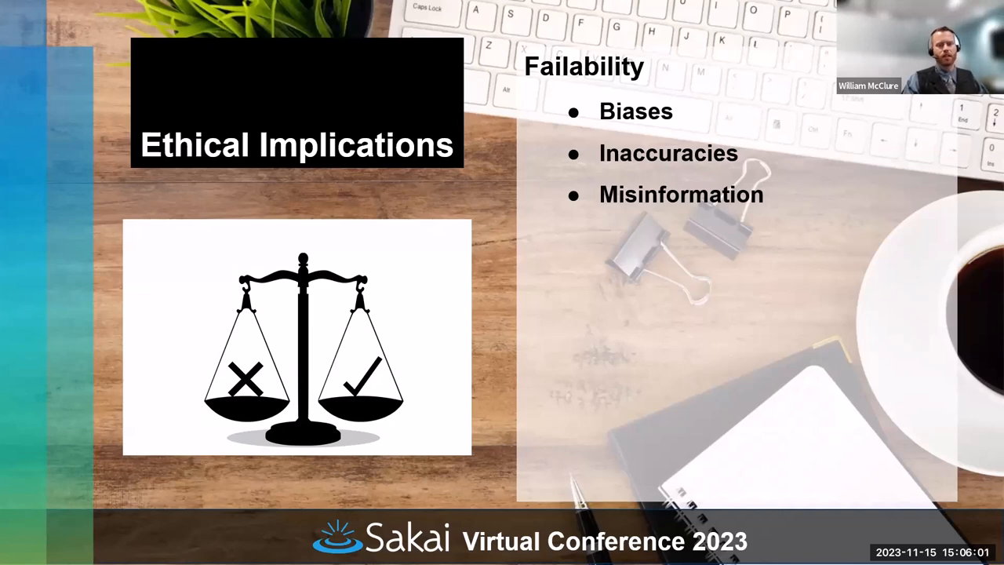
{"action": "mouse_move", "coordinate": [800, 351]}
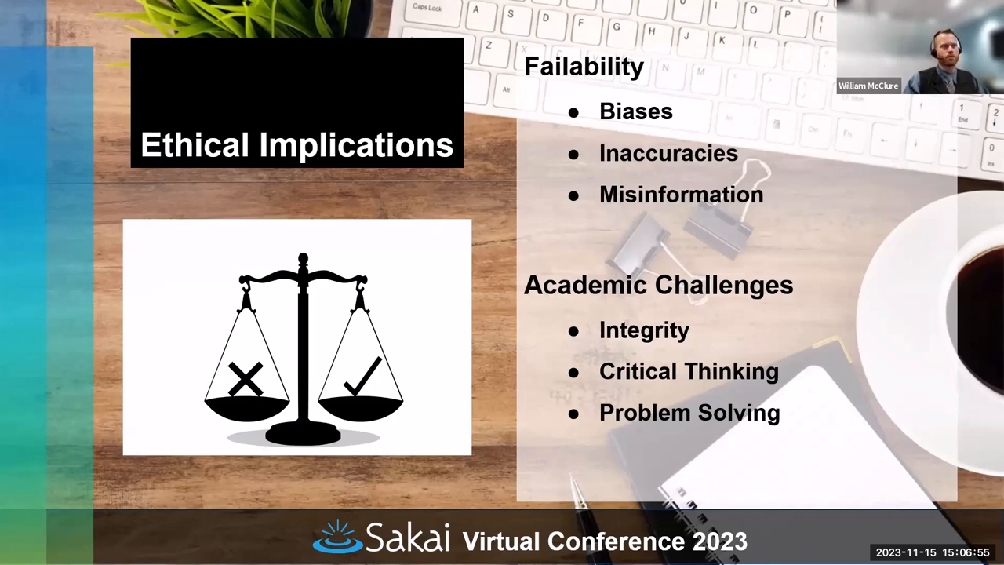
{"action": "mouse_move", "coordinate": [487, 405]}
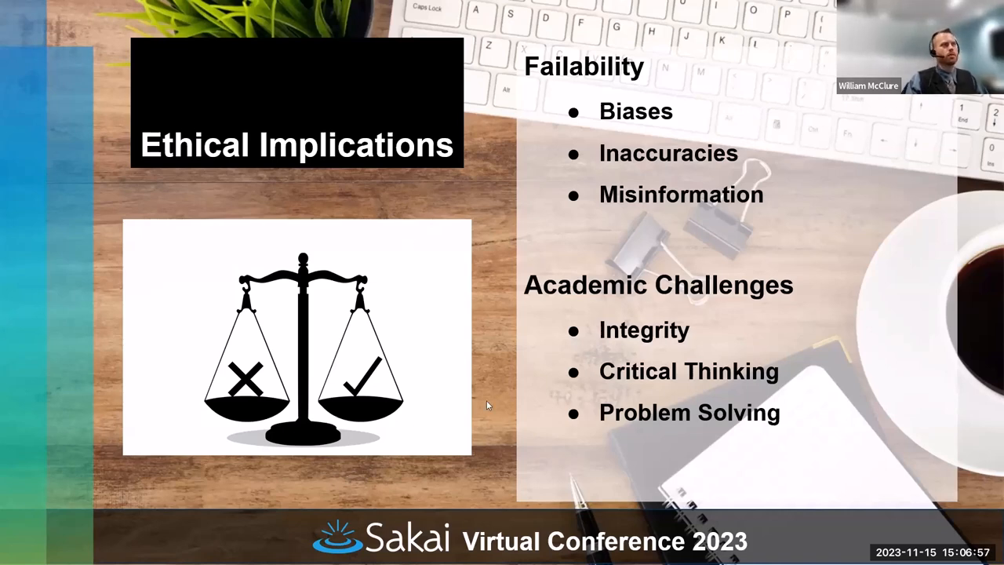
{"action": "mouse_move", "coordinate": [495, 428]}
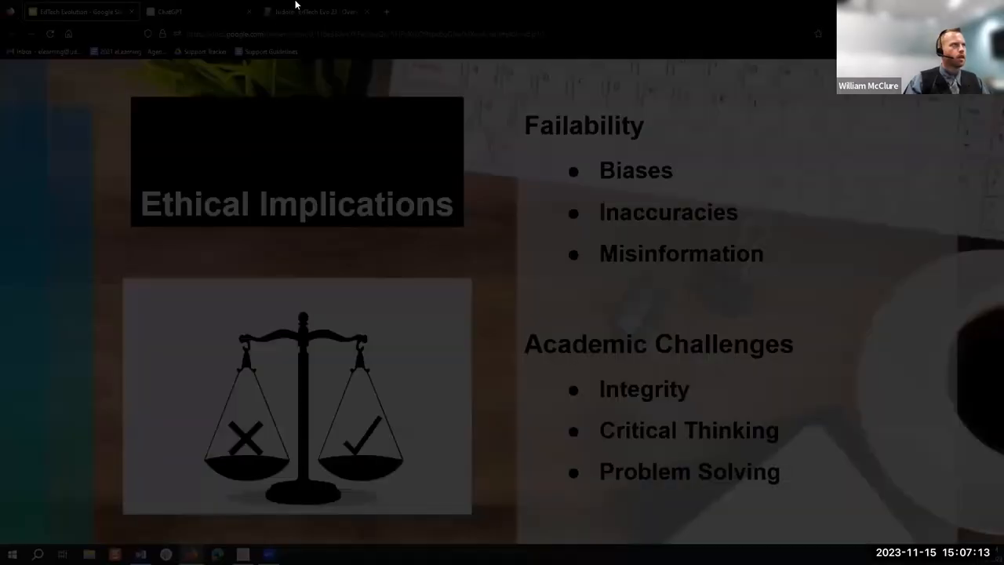
Copy the Foundations of Pottery HTML code from the ChatGPT conversation into Isidore.
{"action": "left_click", "coordinate": [181, 11]}
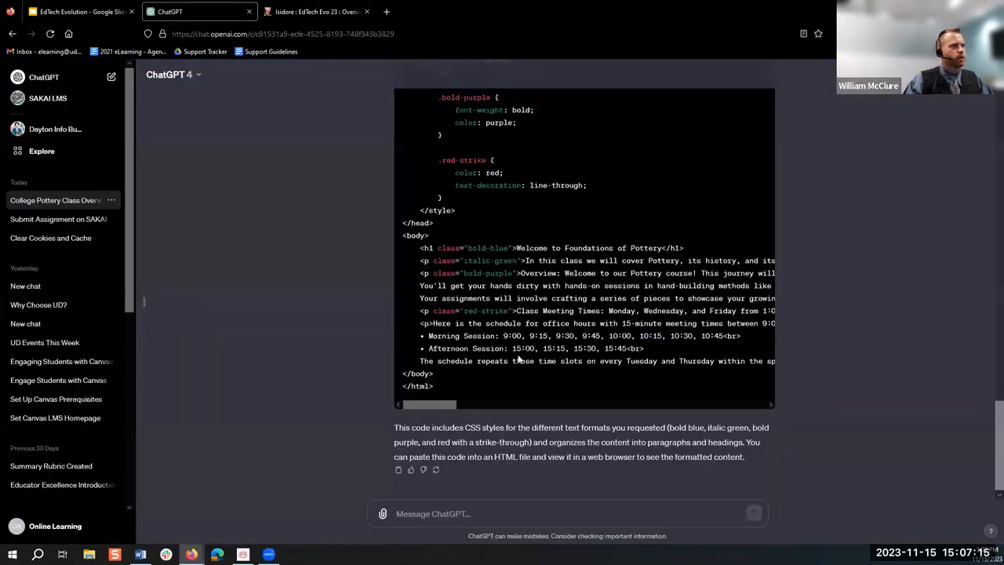
{"action": "scroll", "scroll_direction": "up", "scroll_amount": 3}
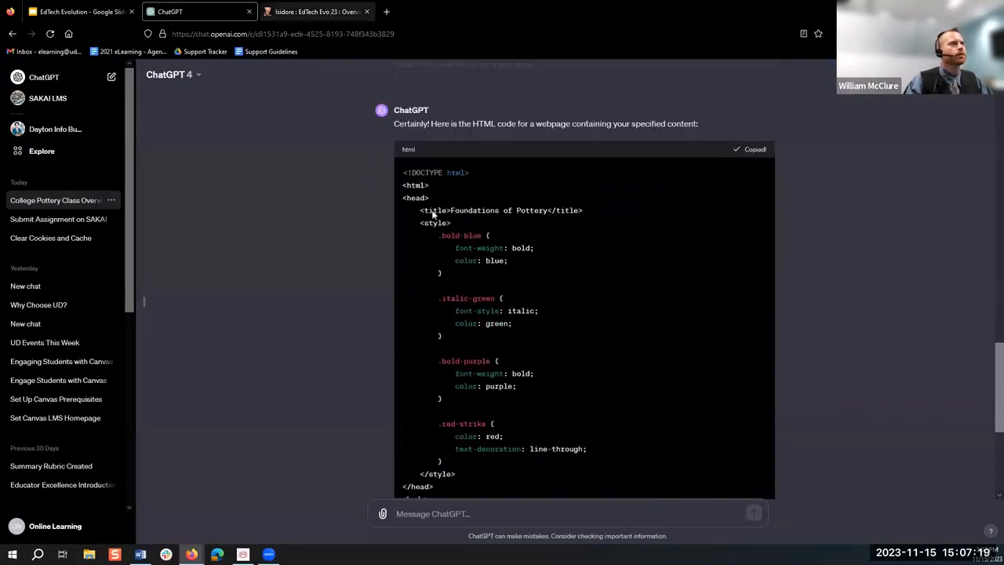
{"action": "left_click", "coordinate": [314, 11]}
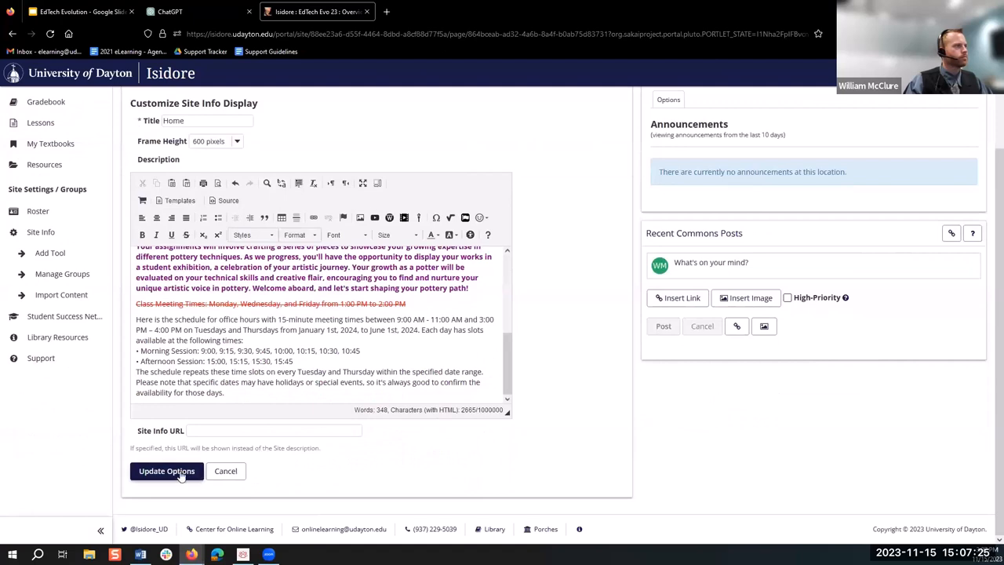
Save the pasted pottery description with Update Options.
{"action": "left_click", "coordinate": [166, 471]}
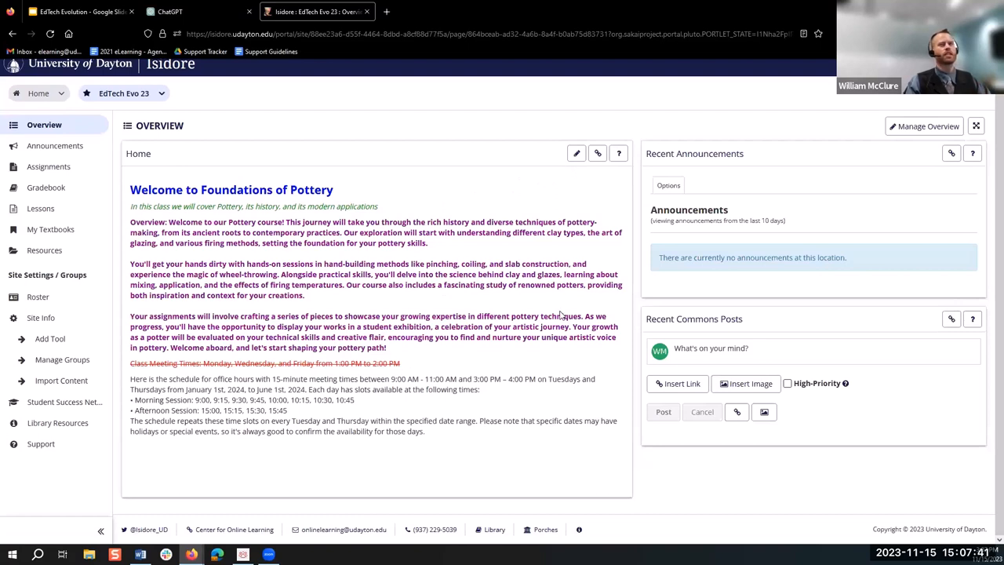
{"action": "mouse_move", "coordinate": [650, 346]}
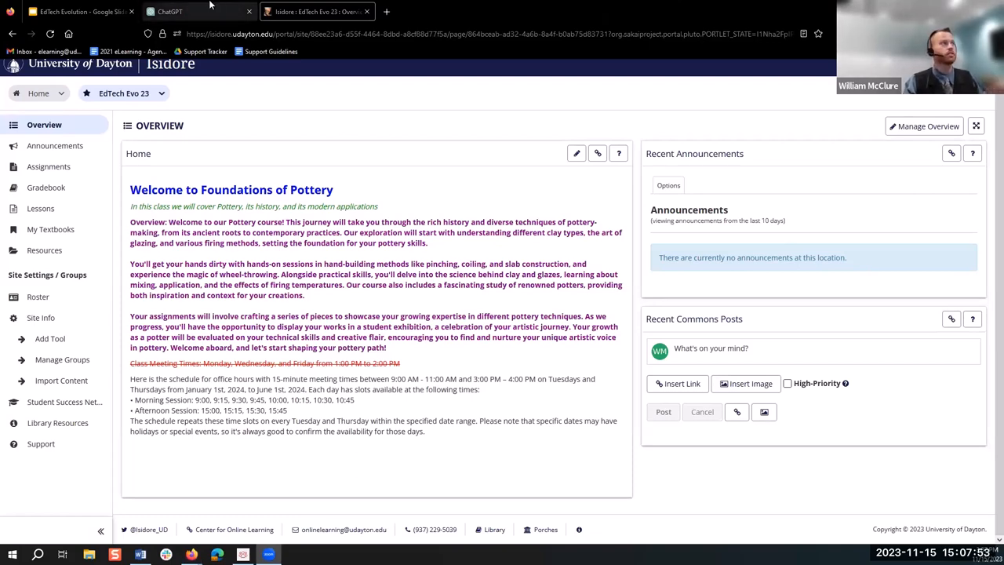
Return to ChatGPT and scroll down past the generated pottery HTML.
{"action": "left_click", "coordinate": [171, 11]}
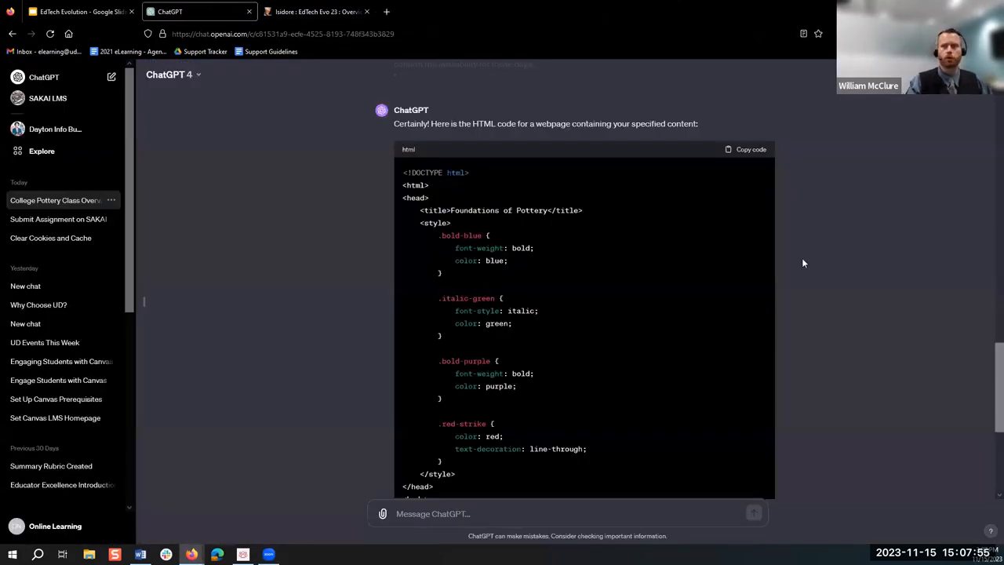
{"action": "scroll", "scroll_direction": "down", "scroll_amount": 3}
{"action": "type", "text": "Please"}
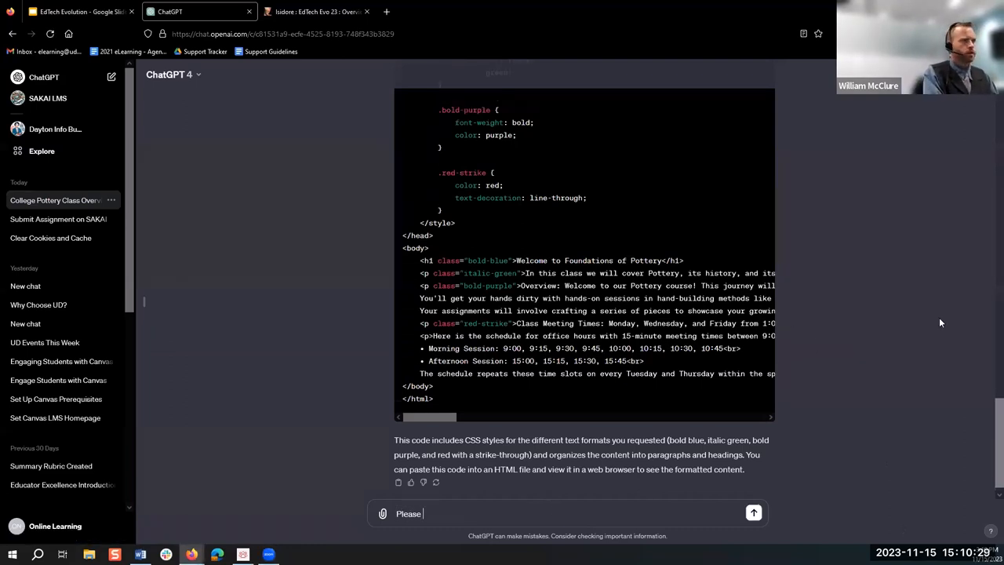
Ask ChatGPT for a list of five guided reading questions on Tolkien's The Hobbit.
{"action": "type", "text": "provide me a"}
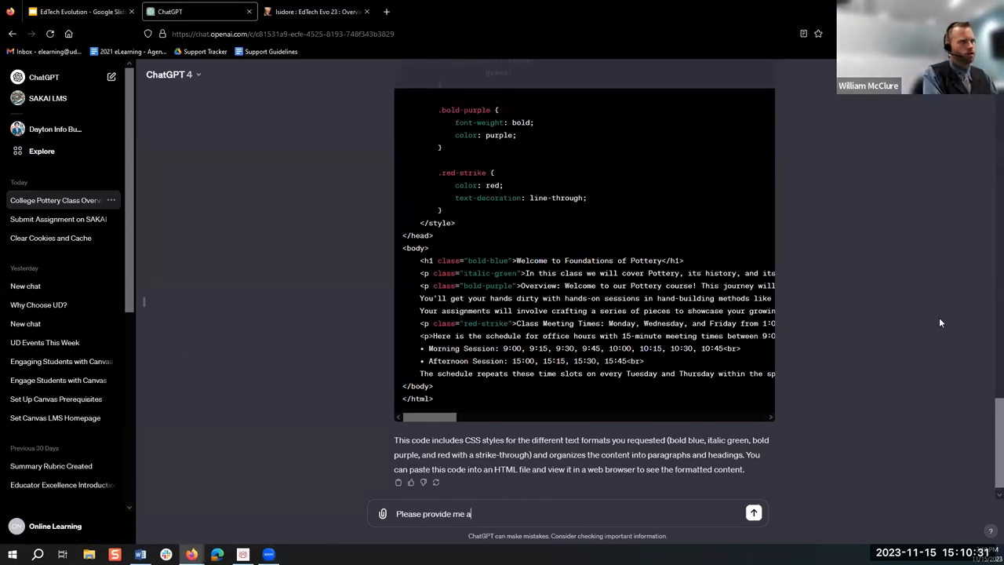
{"action": "type", "text": "list of 5 guided reading q"}
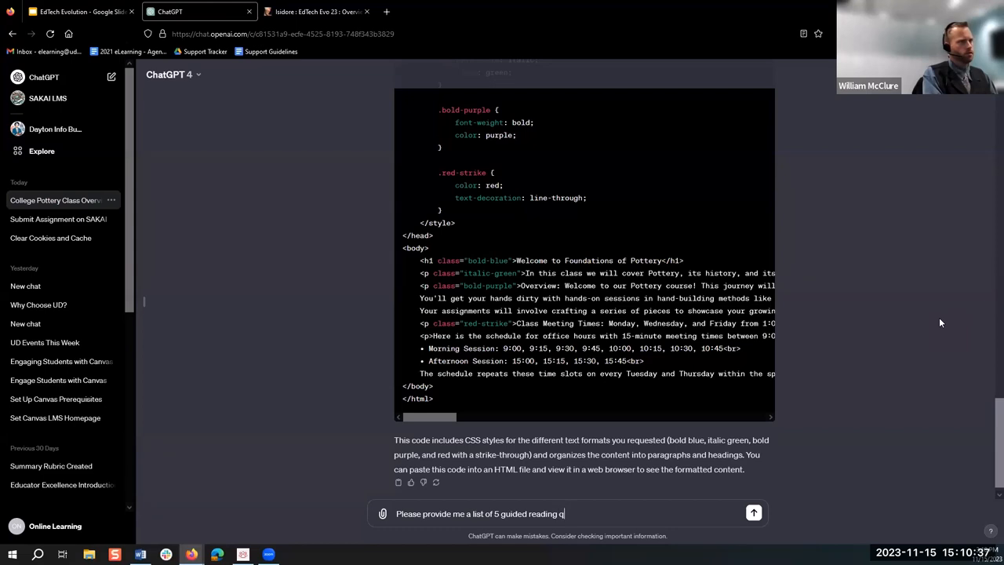
{"action": "type", "text": "uestion of"}
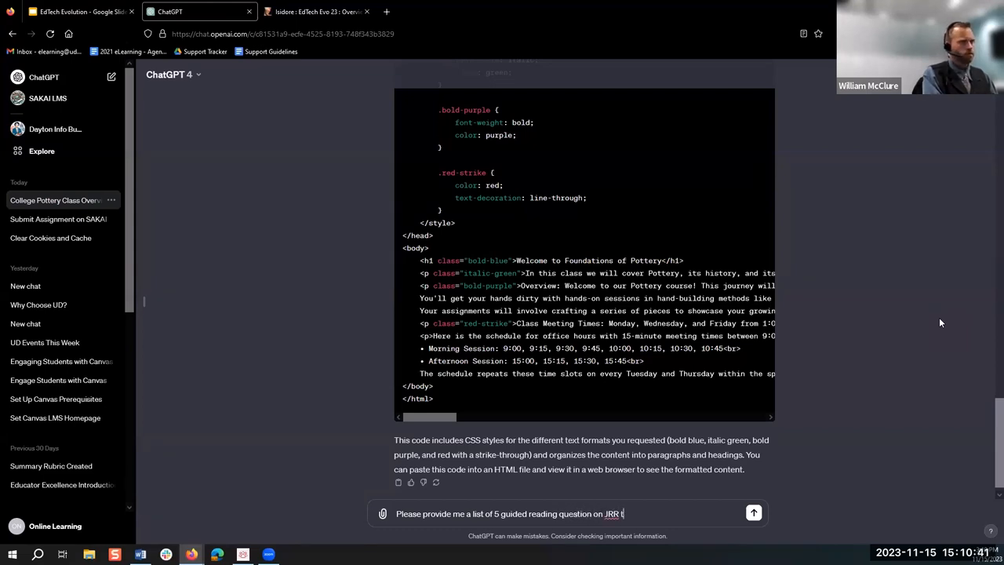
{"action": "type", "text": "Tolkie"}
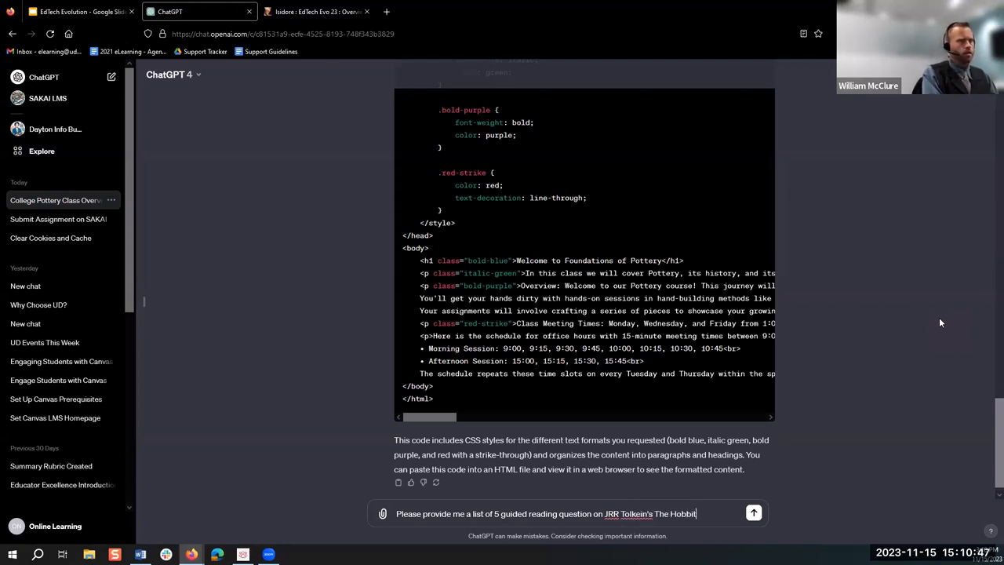
{"action": "left_click", "coordinate": [753, 513]}
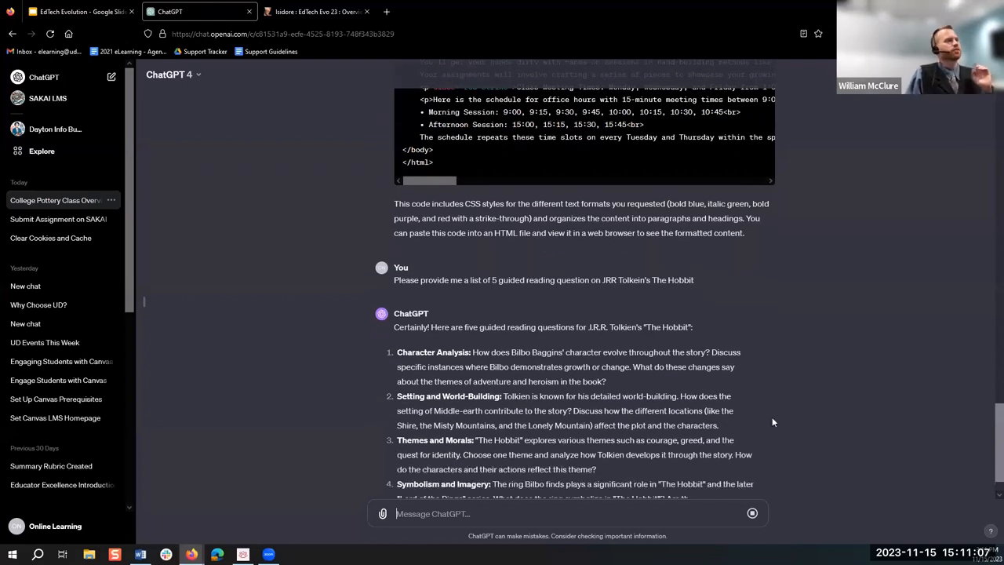
Scroll through the Hobbit reply covering character, setting, themes, symbolism and conflict.
{"action": "scroll", "scroll_direction": "down", "scroll_amount": 3}
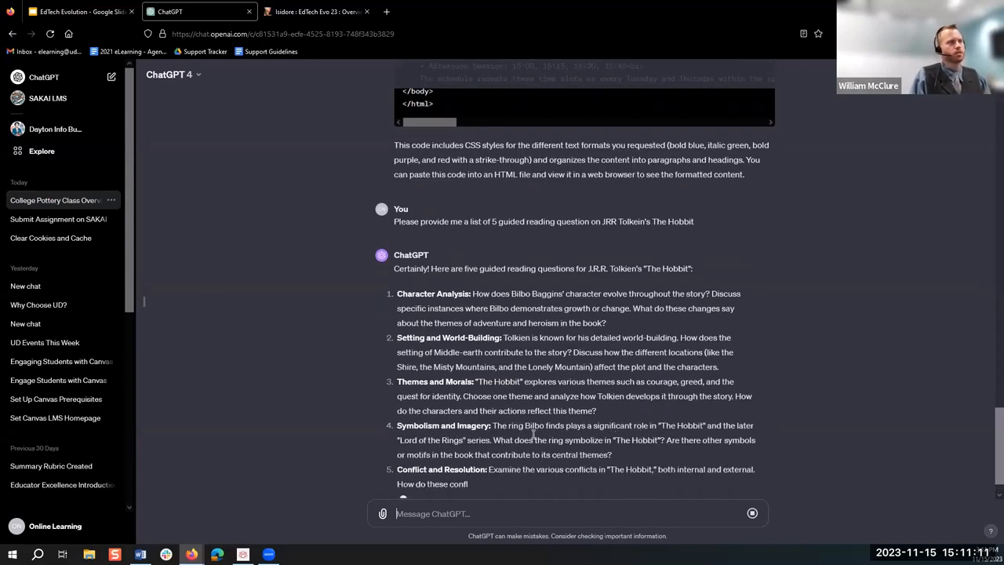
{"action": "scroll", "scroll_direction": "down", "scroll_amount": 3}
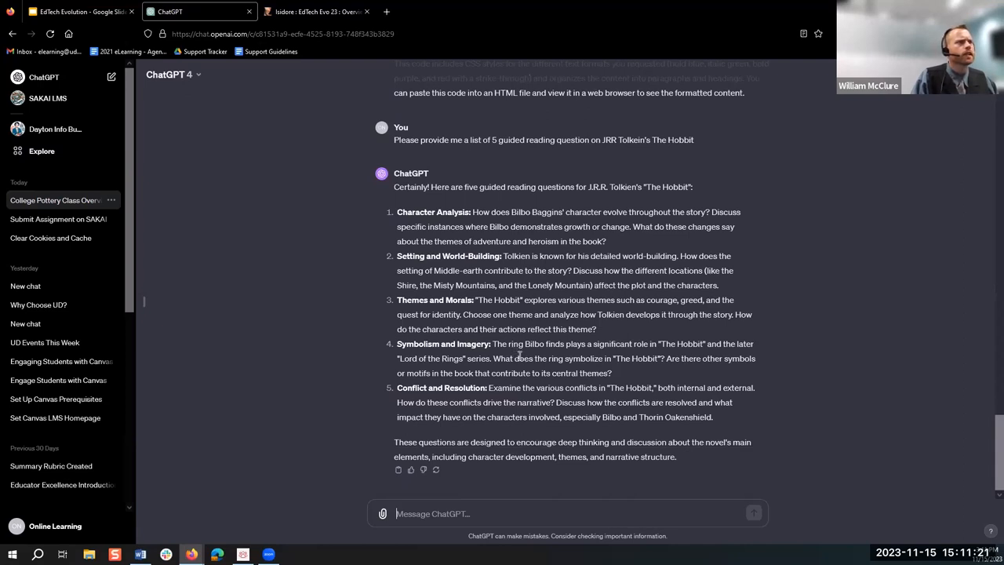
{"action": "mouse_move", "coordinate": [561, 435]}
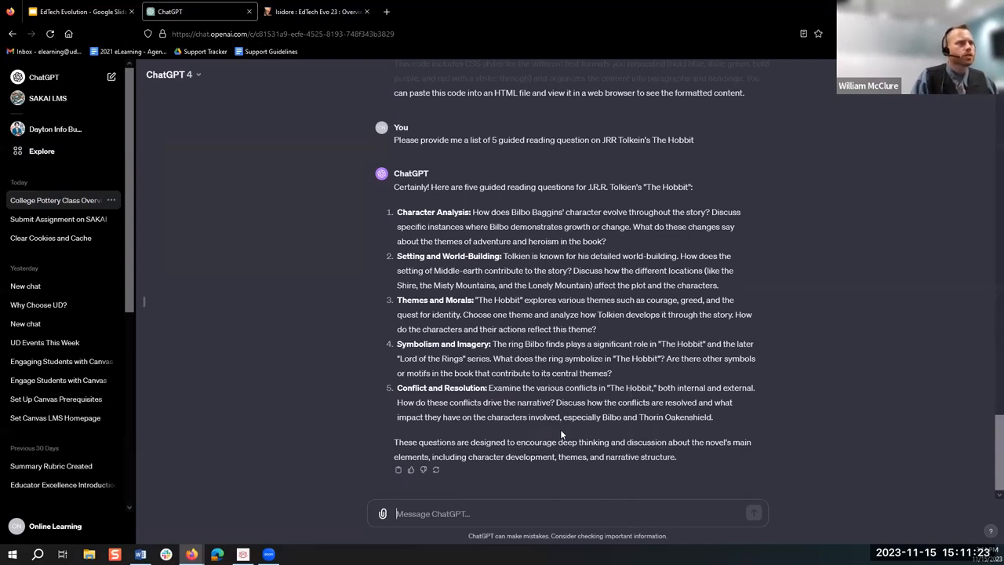
{"action": "mouse_move", "coordinate": [673, 484]}
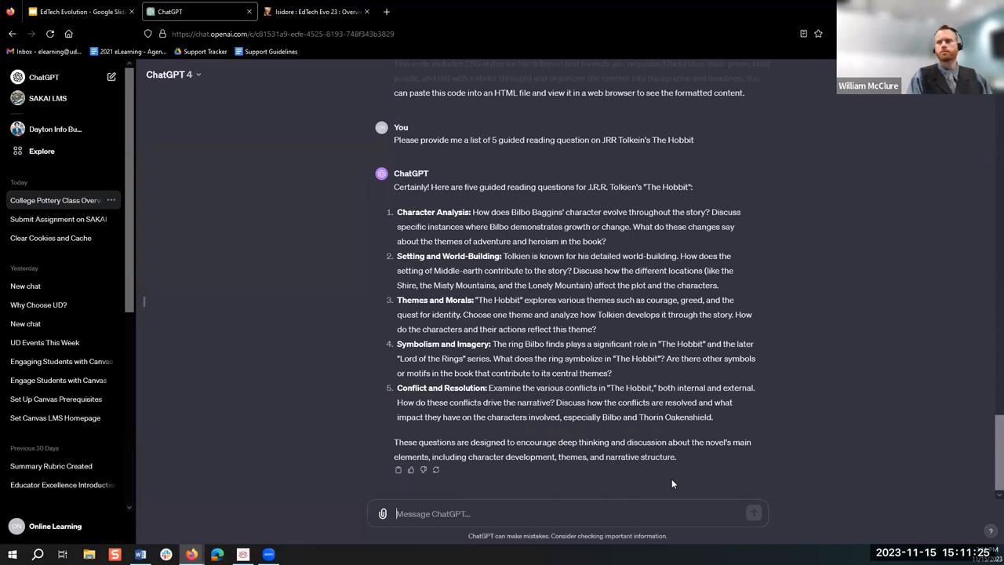